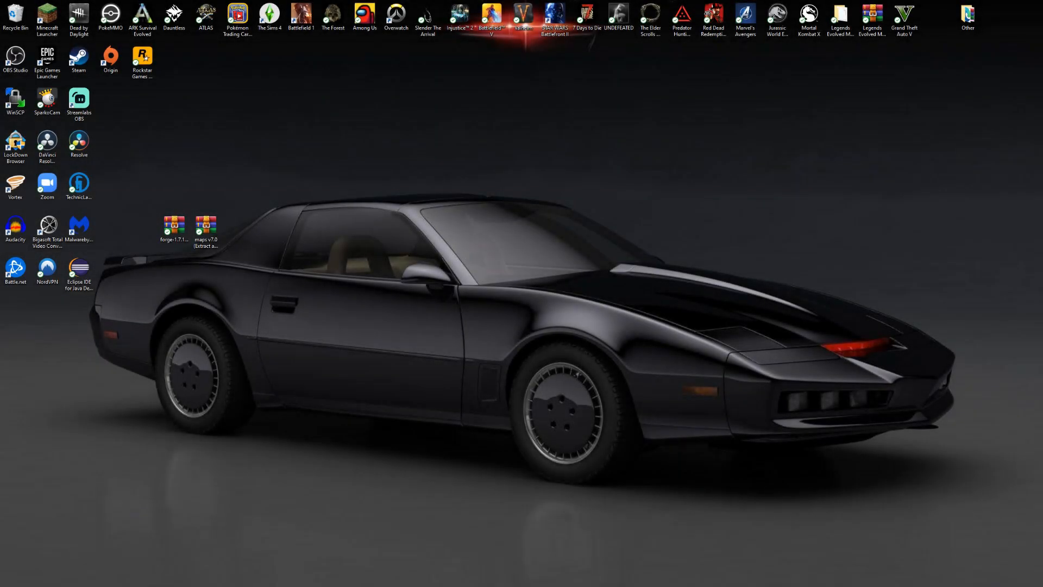
{"action": "mouse_move", "coordinate": [665, 230]}
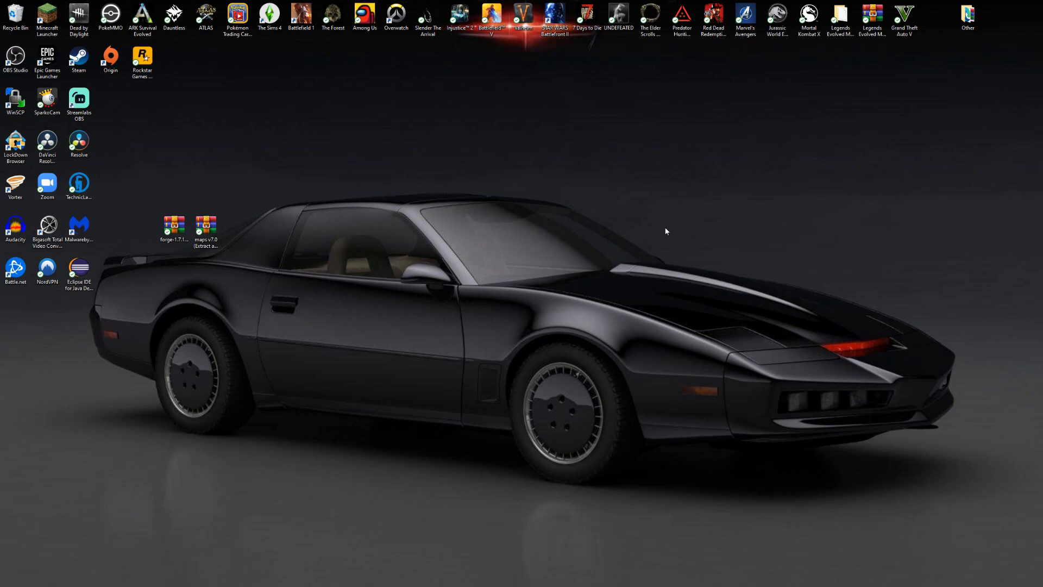
{"action": "mouse_move", "coordinate": [505, 208]}
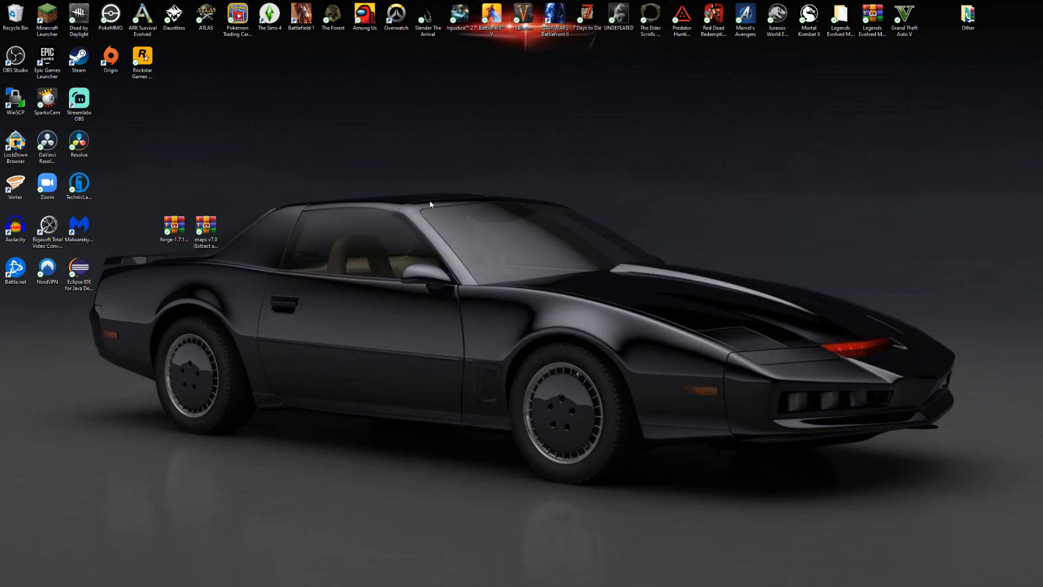
{"action": "mouse_move", "coordinate": [389, 272]}
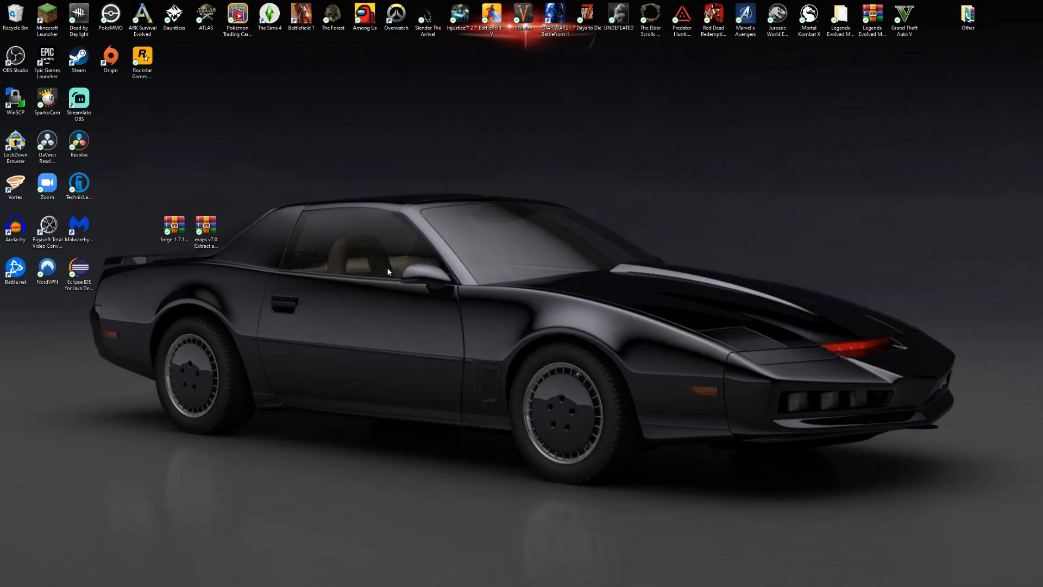
{"action": "mouse_move", "coordinate": [650, 365]}
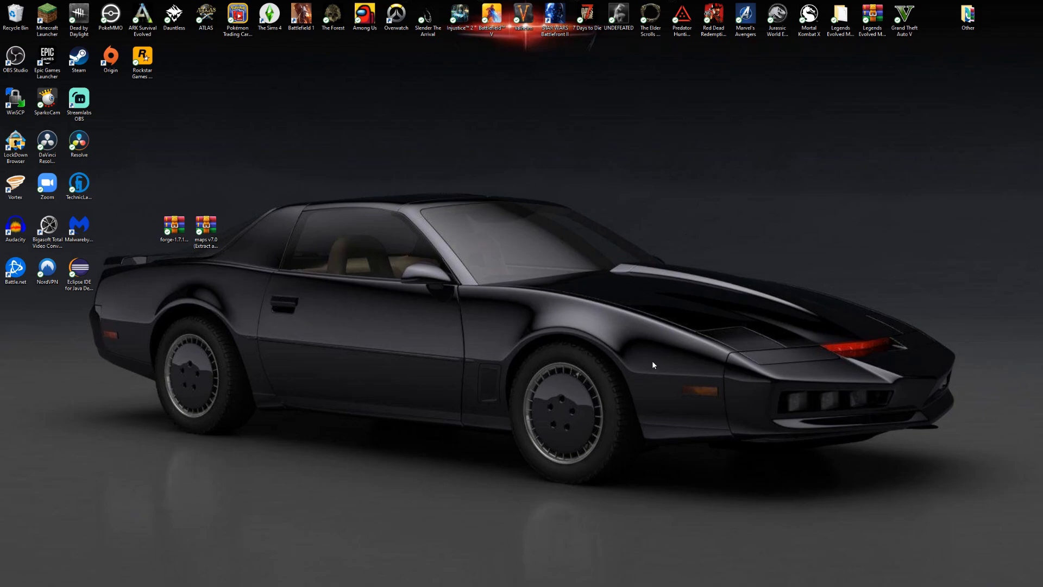
{"action": "mouse_move", "coordinate": [550, 406]}
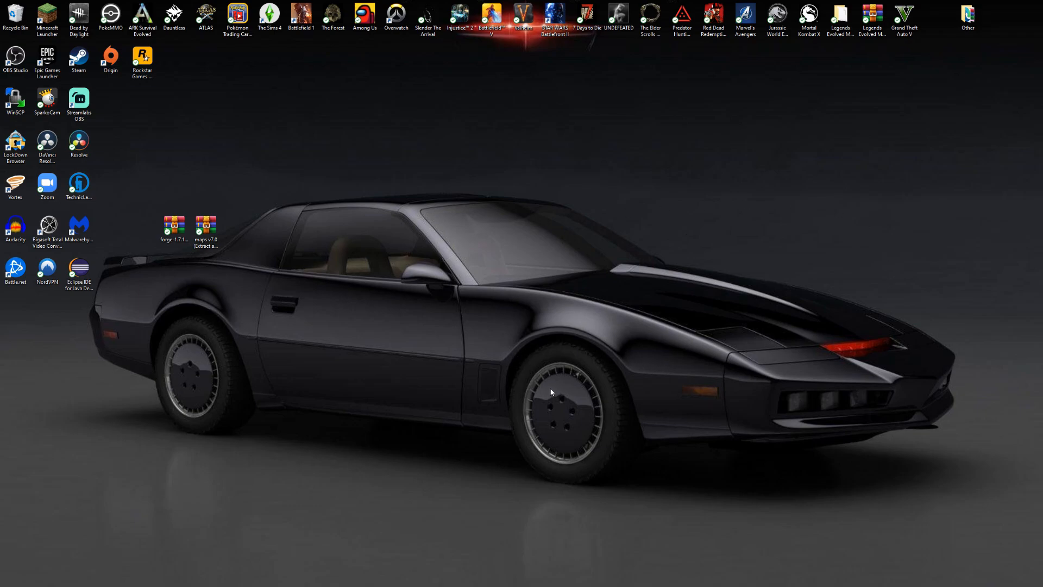
{"action": "mouse_move", "coordinate": [541, 391]}
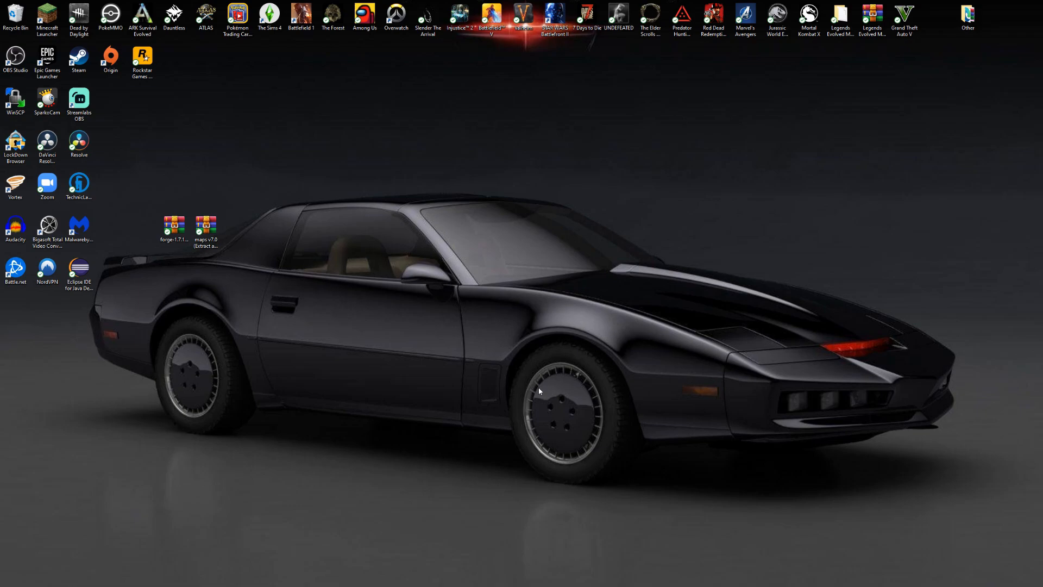
{"action": "mouse_move", "coordinate": [349, 391]}
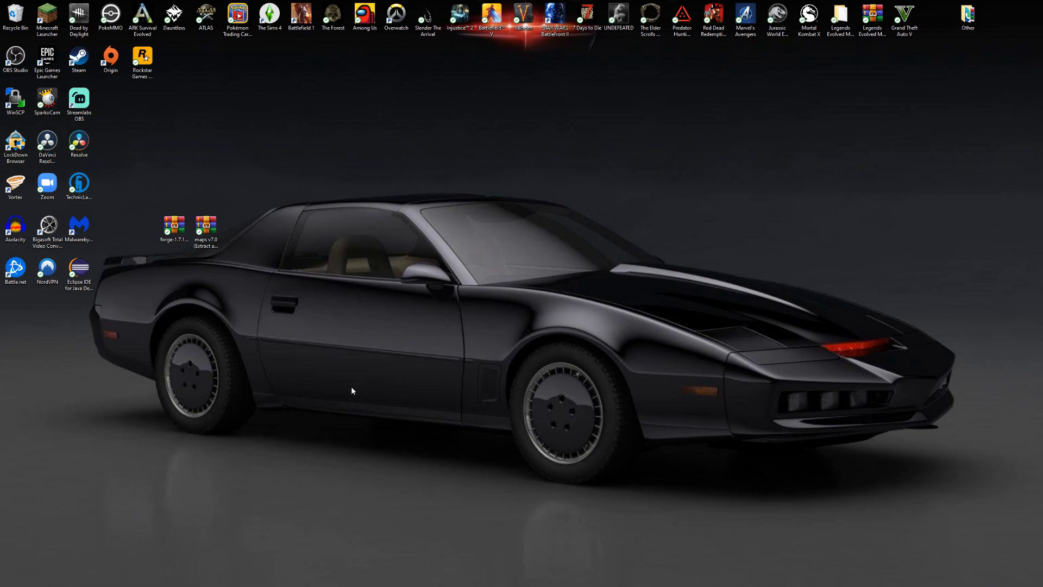
Start the Minecraft Launcher and begin a new installation from the Installations list
{"action": "left_click", "coordinate": [48, 14]}
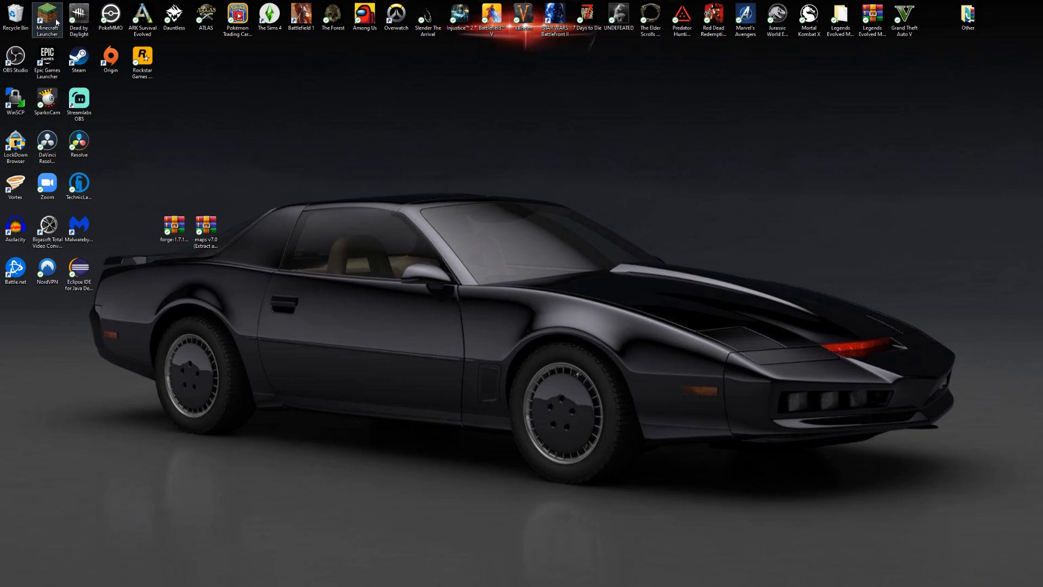
{"action": "double_click", "coordinate": [44, 16]}
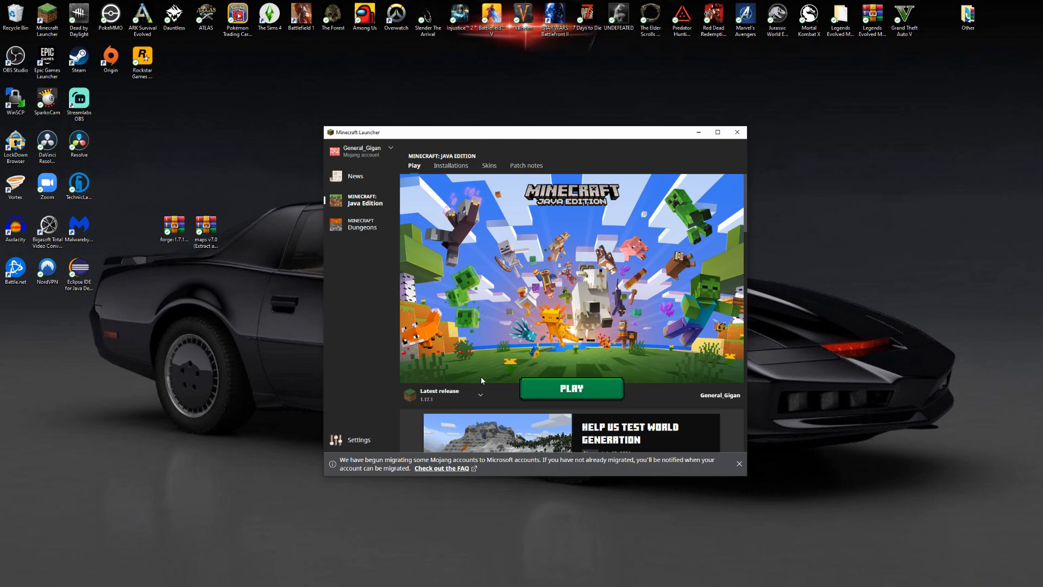
{"action": "left_click", "coordinate": [450, 165]}
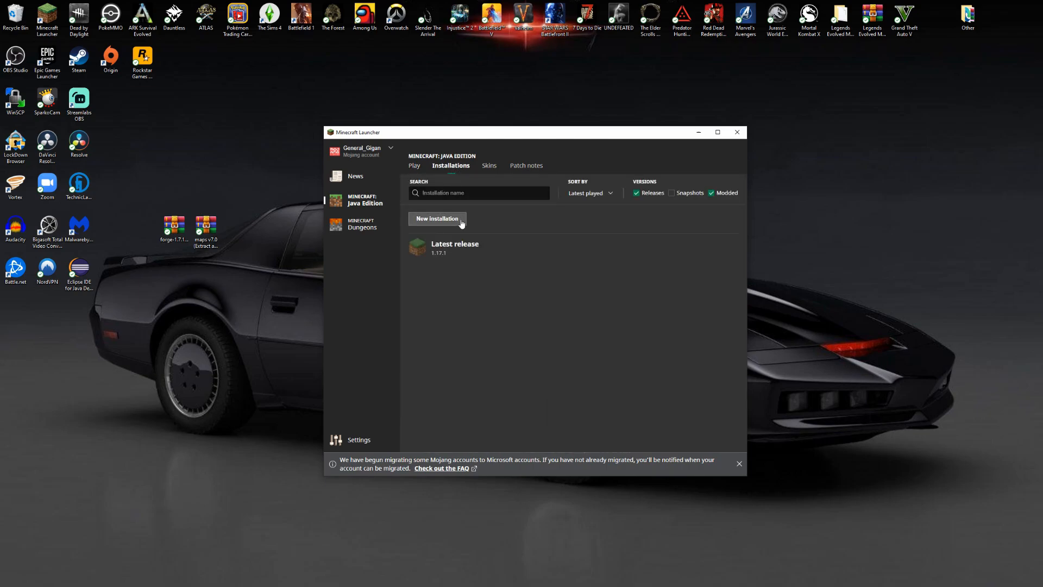
{"action": "left_click", "coordinate": [437, 218]}
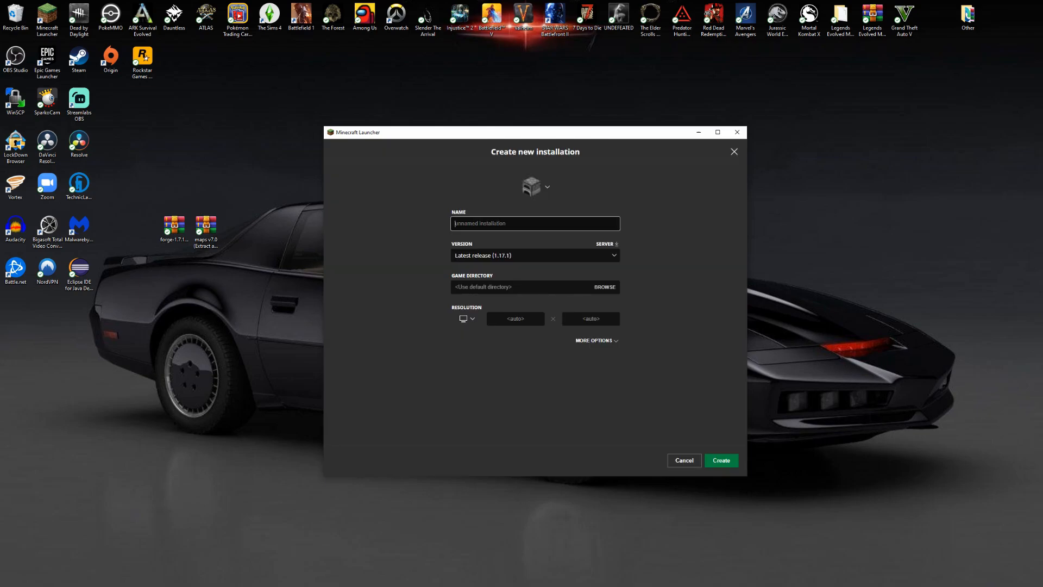
Name the installation 1.7.10, choose release 1.7.10 as its version, and create it
{"action": "type", "text": "1.7.10"}
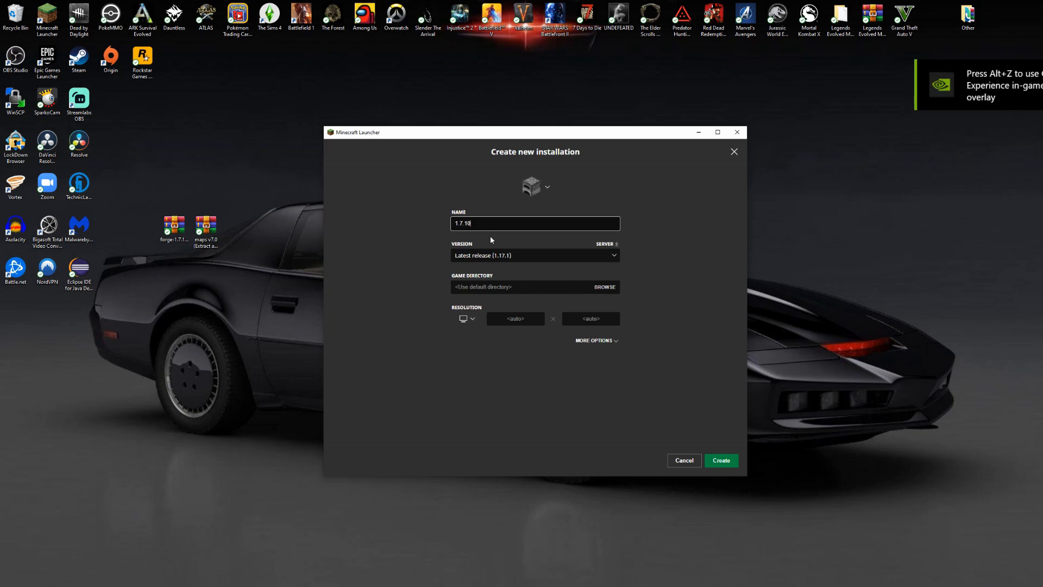
{"action": "left_click", "coordinate": [535, 255]}
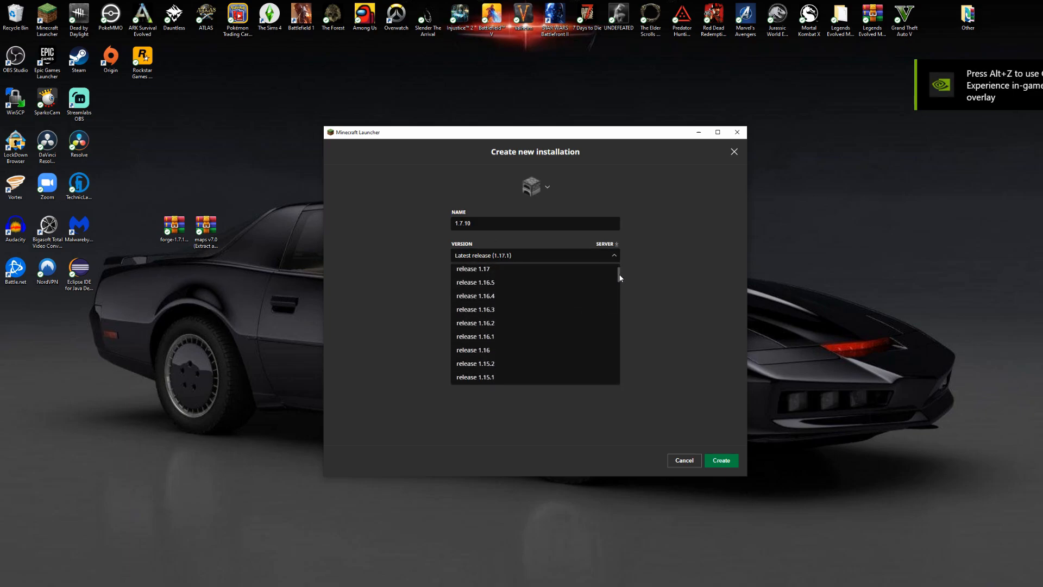
{"action": "scroll", "scroll_direction": "down", "scroll_amount": 3}
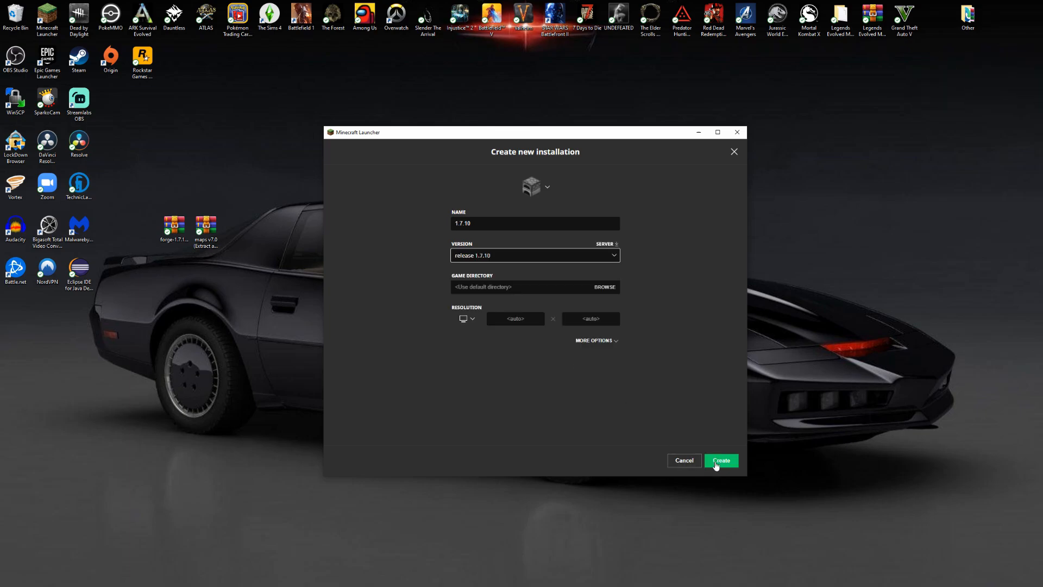
{"action": "left_click", "coordinate": [721, 460]}
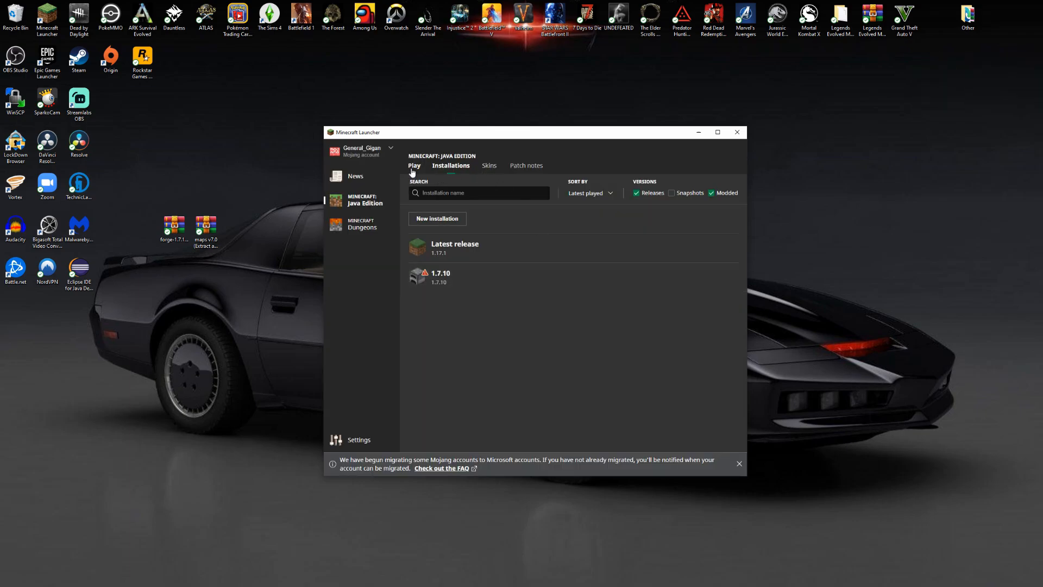
Select the 1.7.10 installation on the Play page and launch it to download its game files
{"action": "left_click", "coordinate": [413, 165]}
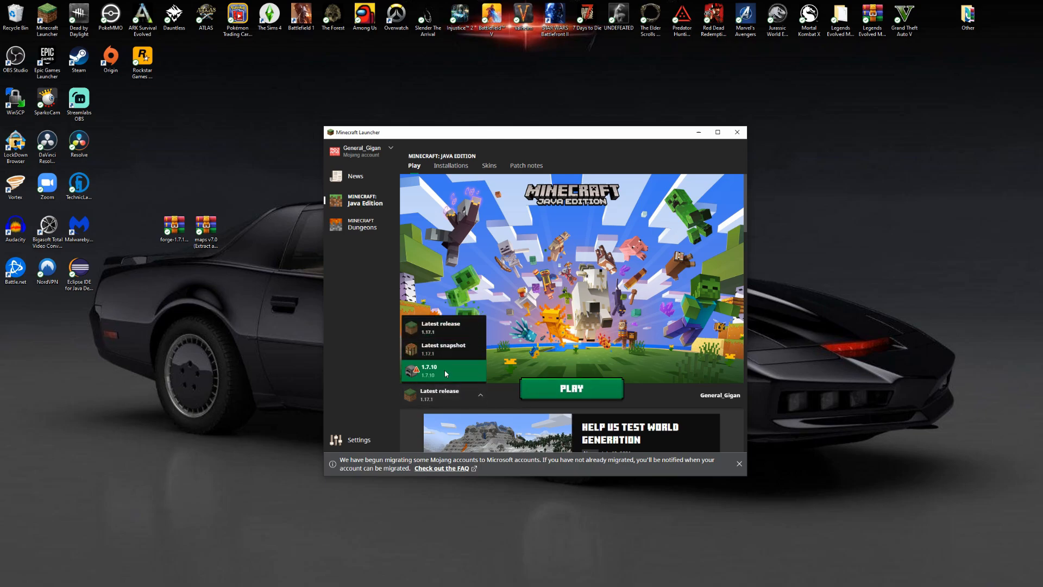
{"action": "left_click", "coordinate": [443, 370]}
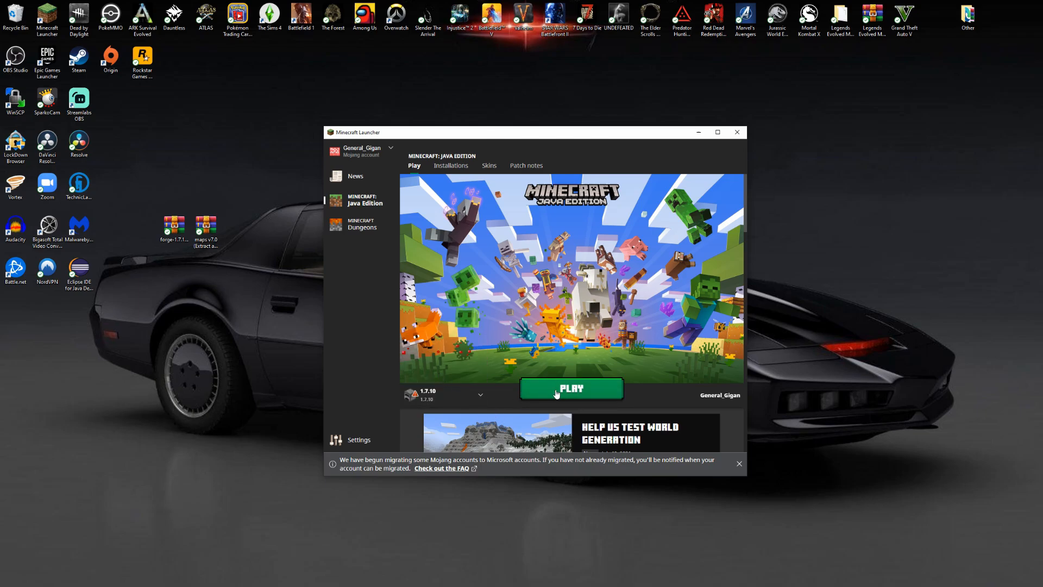
{"action": "left_click", "coordinate": [571, 388]}
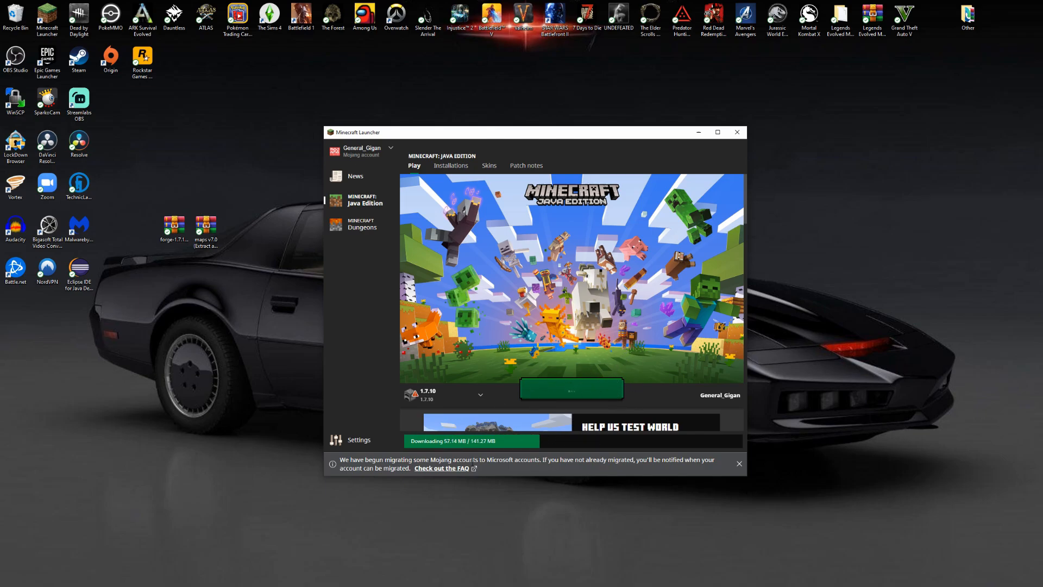
{"action": "mouse_move", "coordinate": [424, 507]}
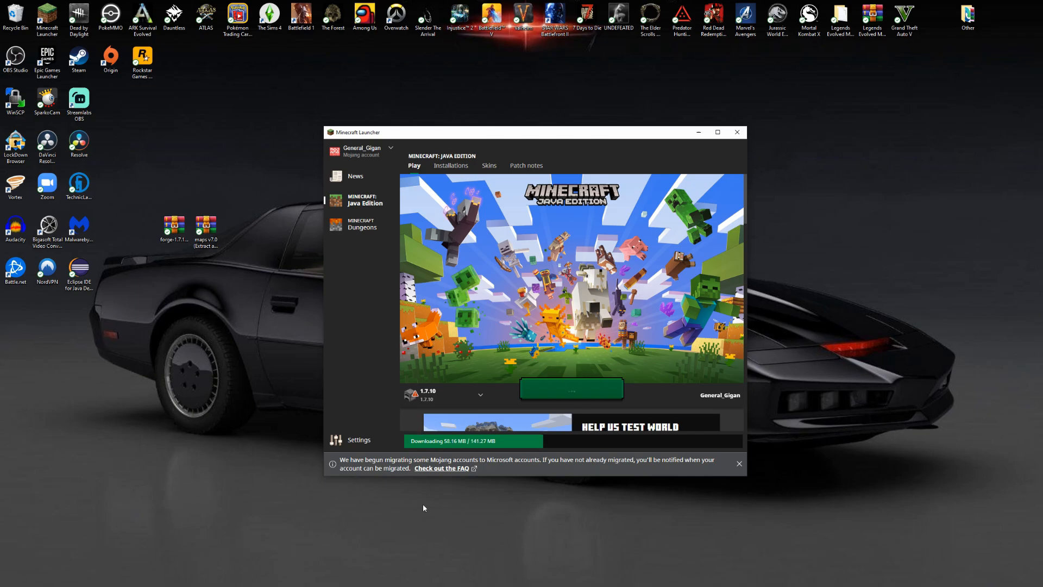
{"action": "left_click", "coordinate": [571, 388]}
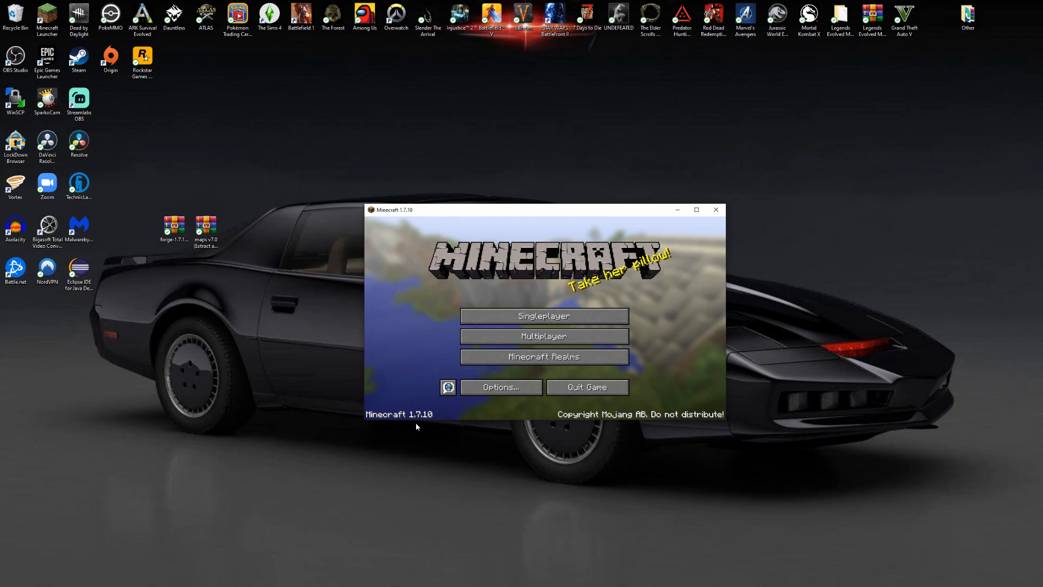
{"action": "mouse_move", "coordinate": [669, 352]}
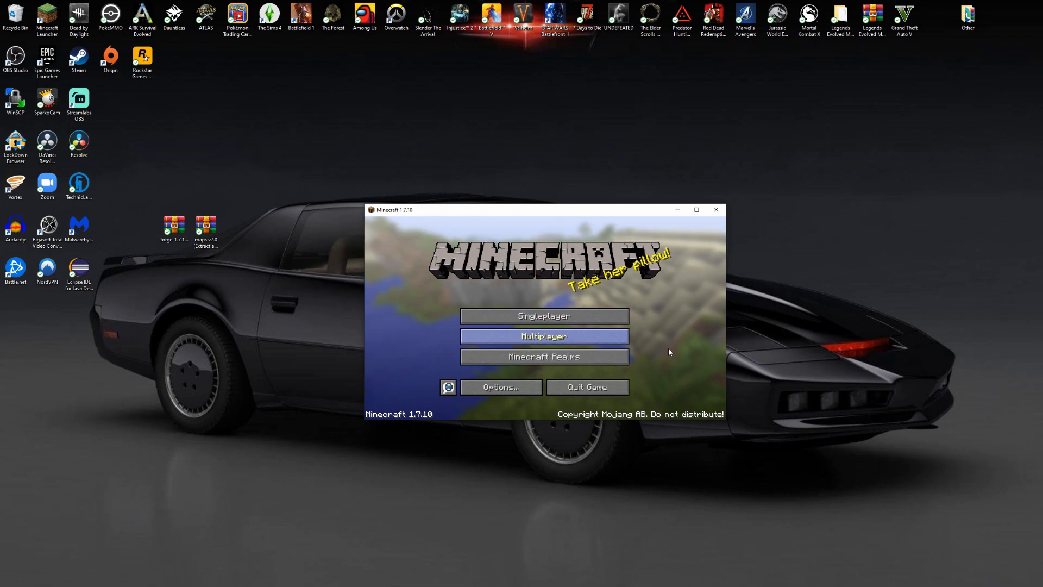
Let Minecraft 1.7.10 reach its title menu, then leave the game window
{"action": "left_click", "coordinate": [715, 210]}
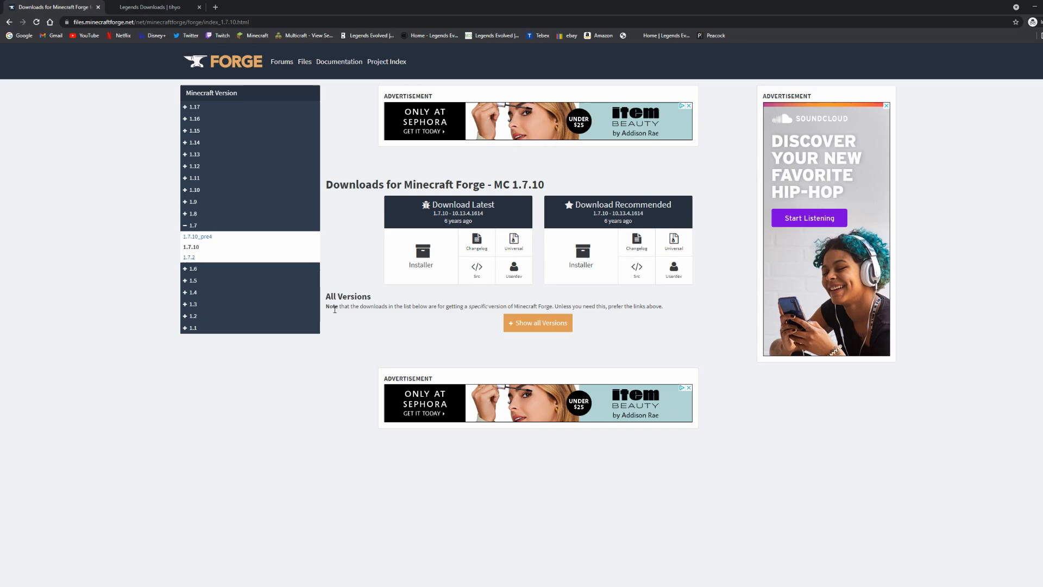
{"action": "mouse_move", "coordinate": [326, 210]}
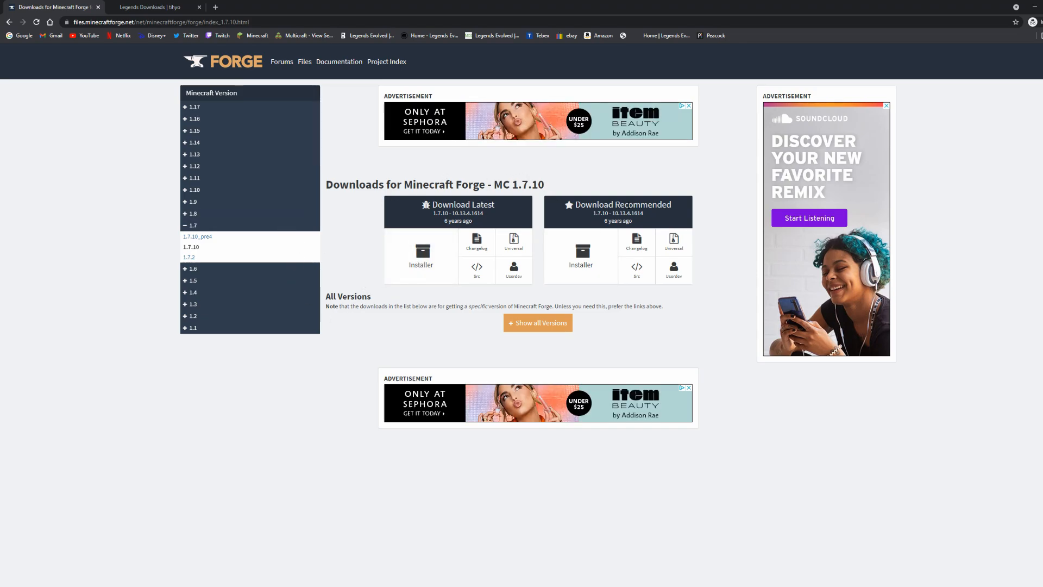
View the Forge 1.7.10 downloads page, then return to the desktop with the installer archive
{"action": "double_click", "coordinate": [642, 204]}
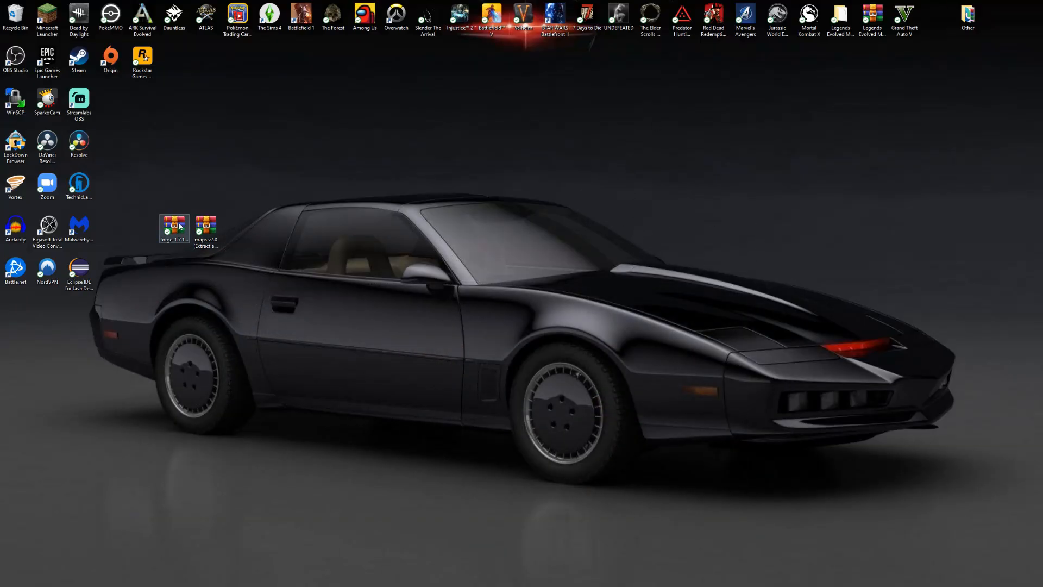
Move the Forge installer onto the desktop and run it
{"action": "left_click_drag", "start_coordinate": [173, 227], "coordinate": [429, 185]}
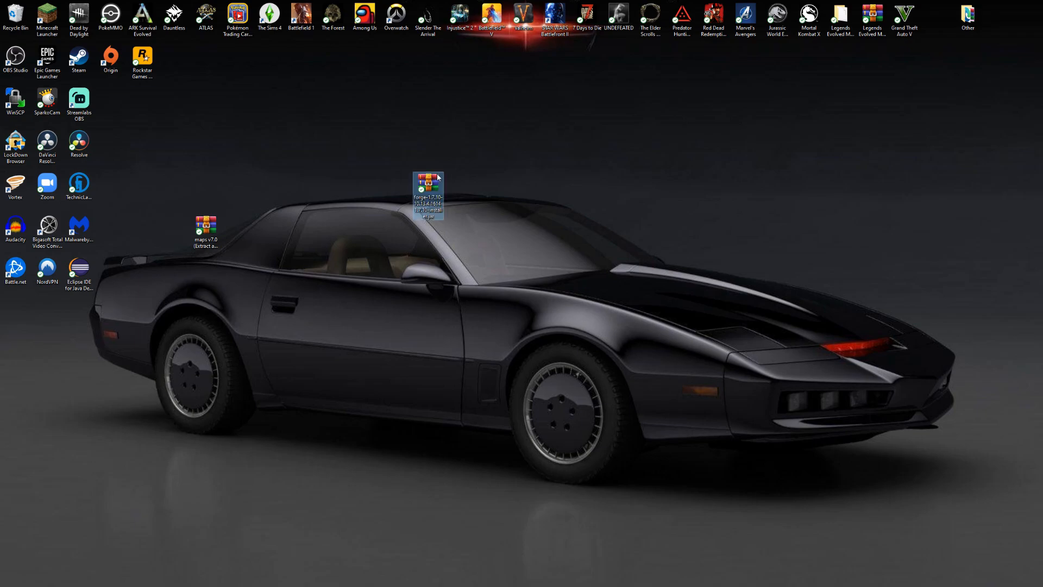
{"action": "right_click", "coordinate": [424, 180]}
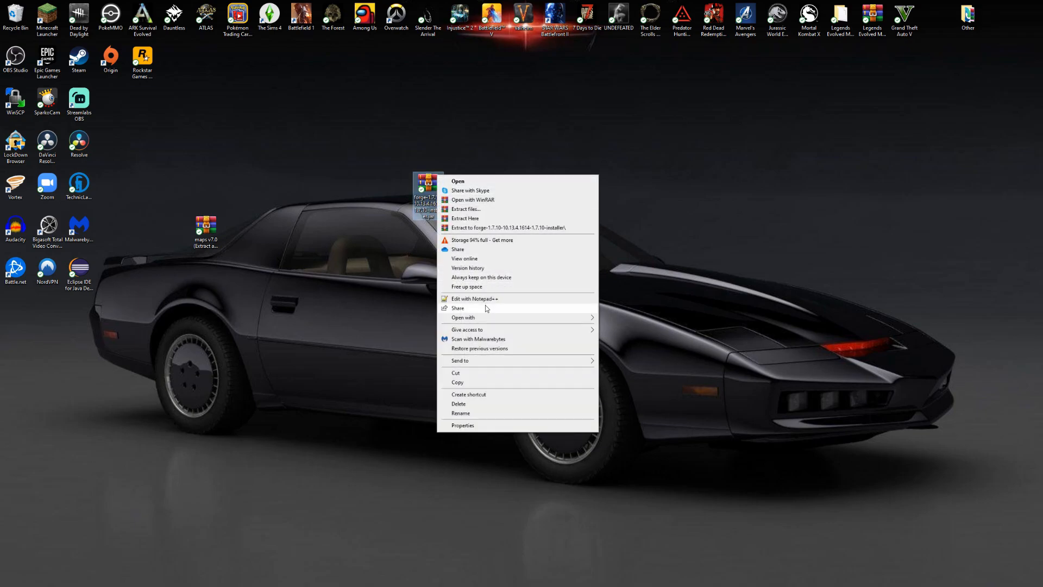
{"action": "left_click", "coordinate": [462, 317]}
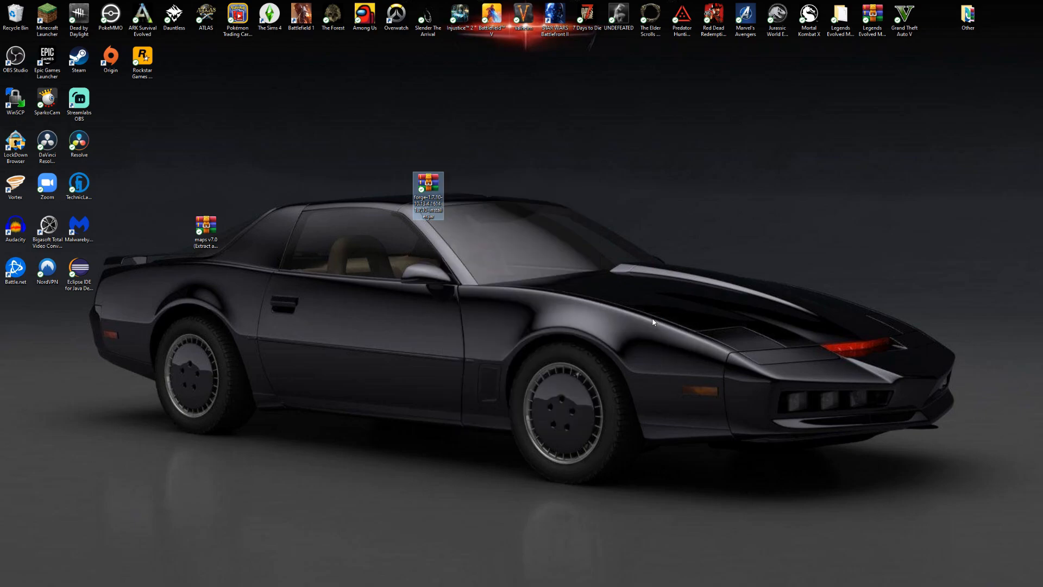
{"action": "double_click", "coordinate": [426, 182]}
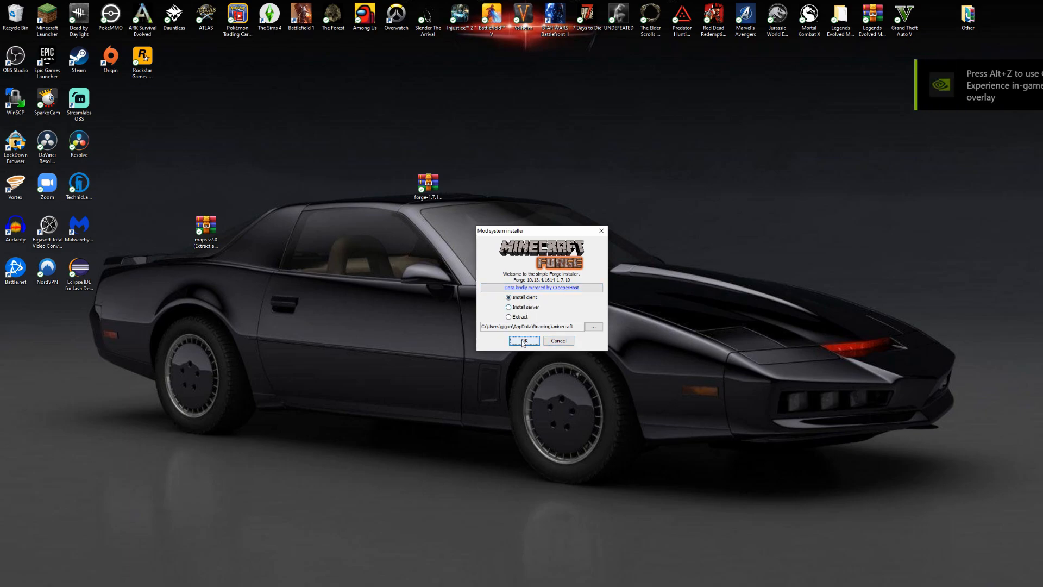
Install the Forge 10.13.4.1614 client into .minecraft and dismiss the completion message
{"action": "left_click", "coordinate": [525, 340]}
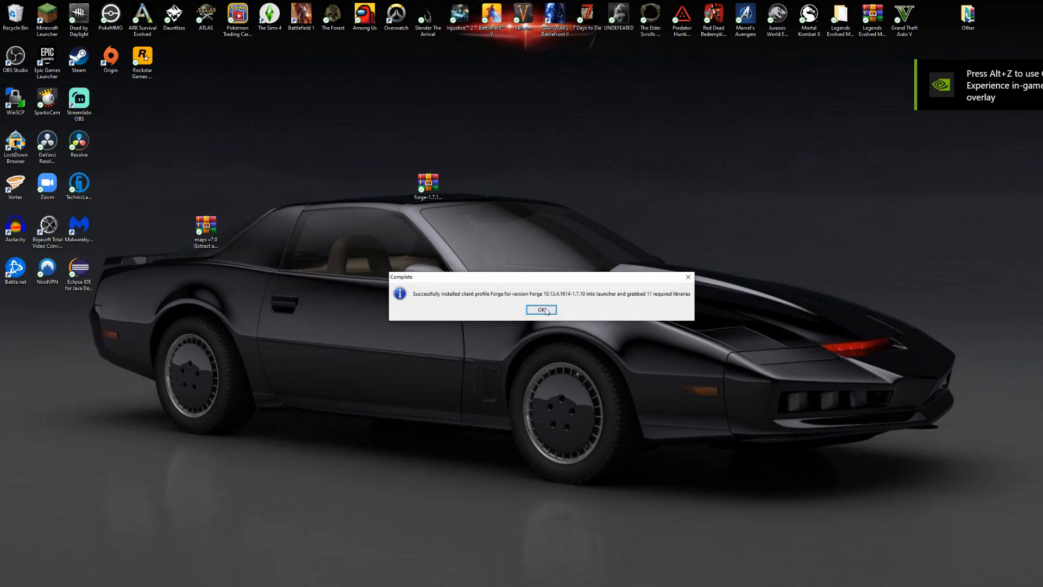
{"action": "left_click", "coordinate": [541, 310]}
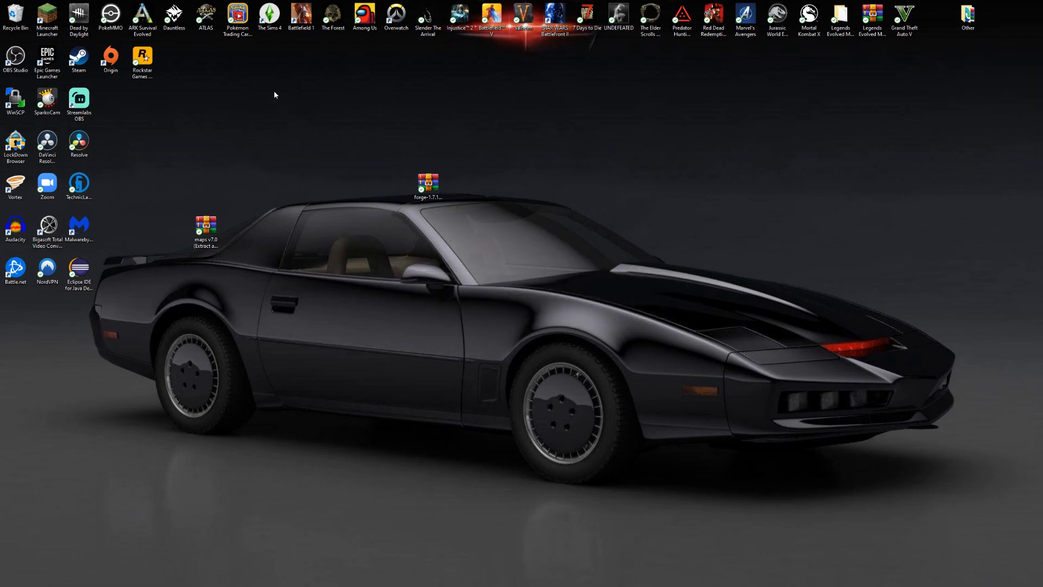
Start the launcher, dismiss the modified-installation notice, and review the Installations list
{"action": "double_click", "coordinate": [46, 16]}
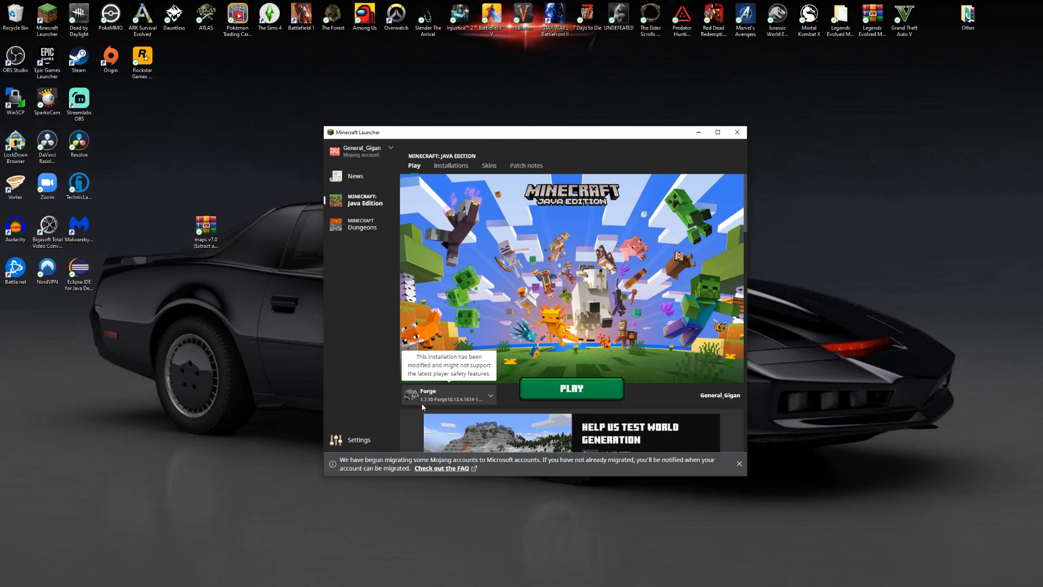
{"action": "left_click", "coordinate": [490, 395]}
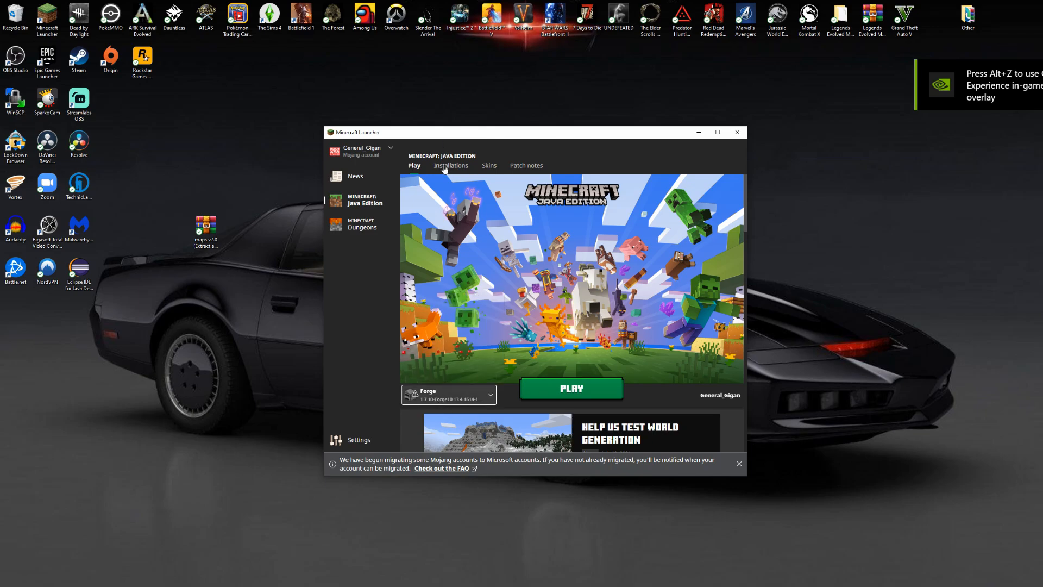
{"action": "left_click", "coordinate": [450, 166]}
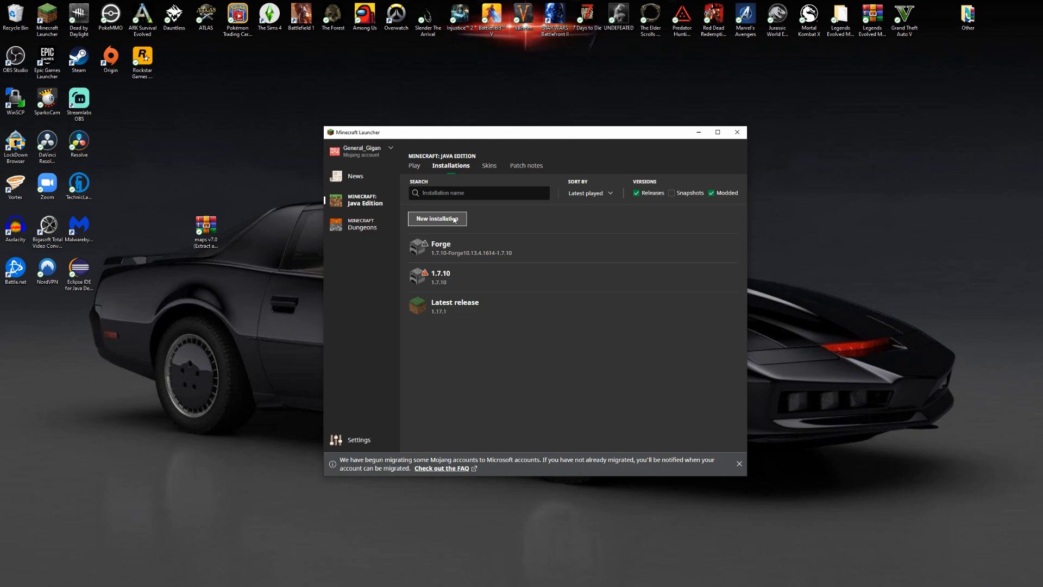
{"action": "left_click", "coordinate": [437, 219]}
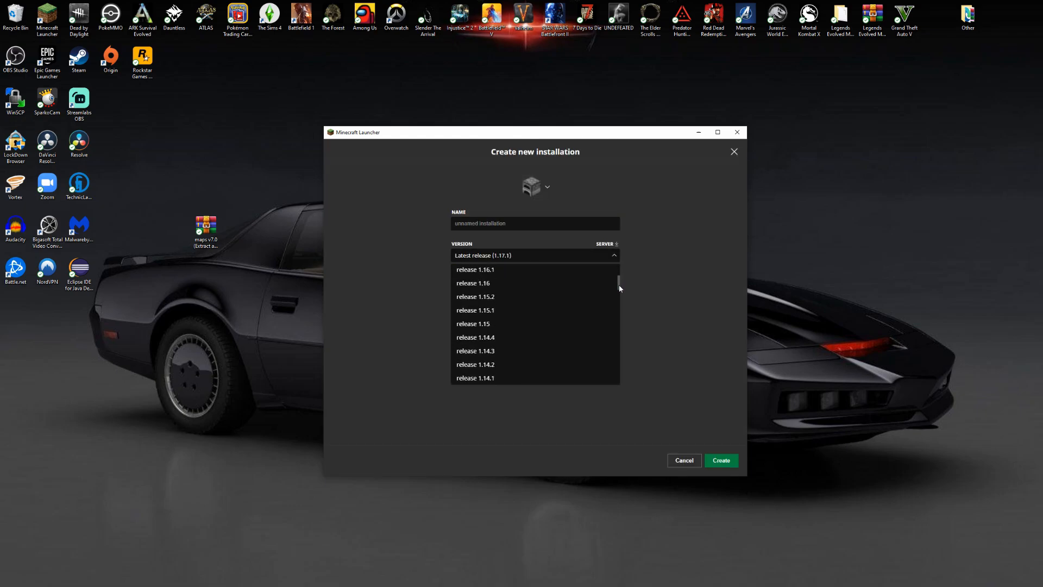
{"action": "scroll", "scroll_direction": "down", "scroll_amount": 3}
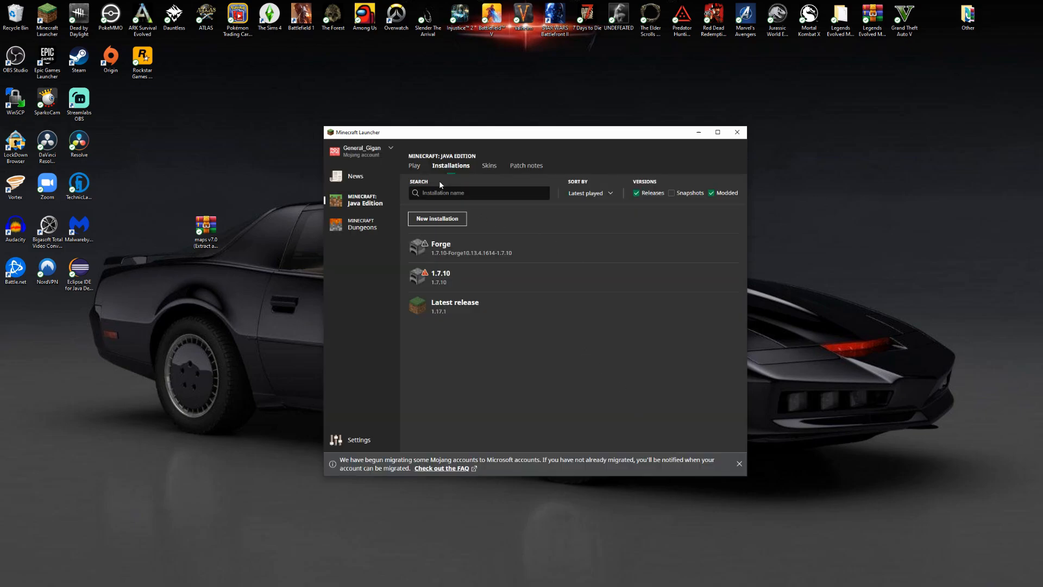
Launch the Forge 1.7.10 installation, confirming the modified-installation warning
{"action": "left_click", "coordinate": [414, 165]}
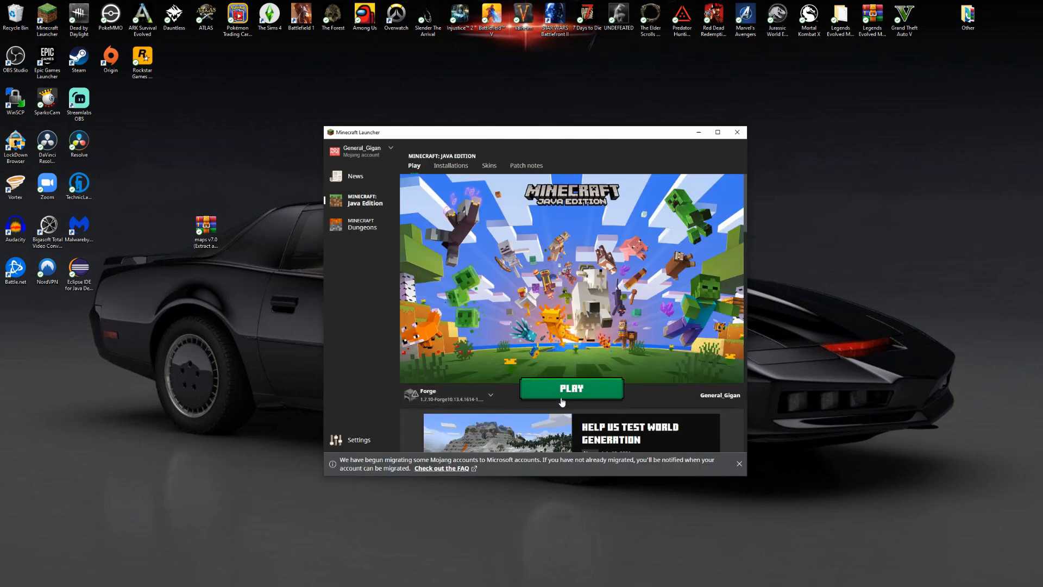
{"action": "left_click", "coordinate": [571, 388]}
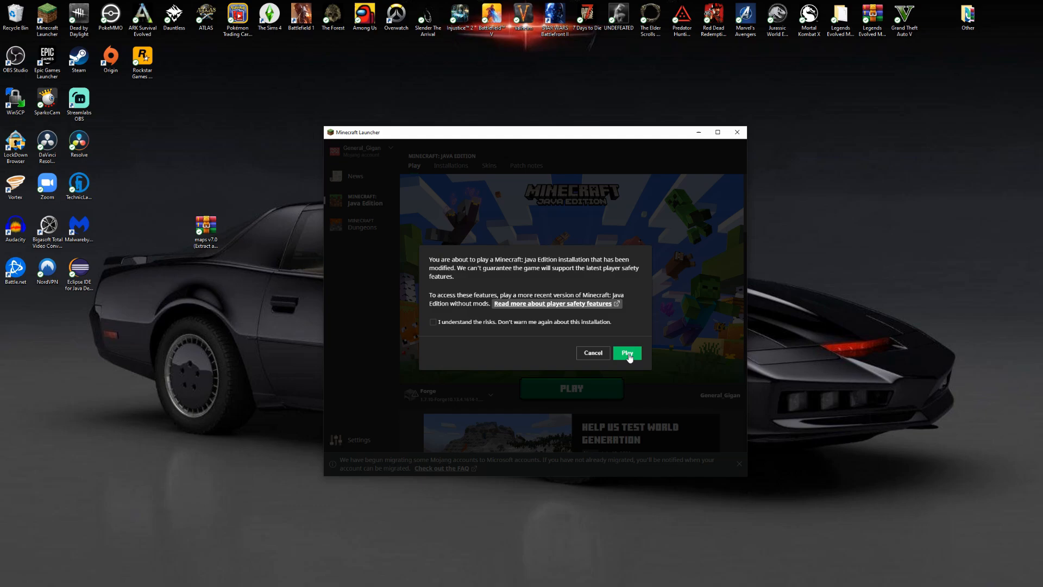
{"action": "left_click", "coordinate": [627, 352]}
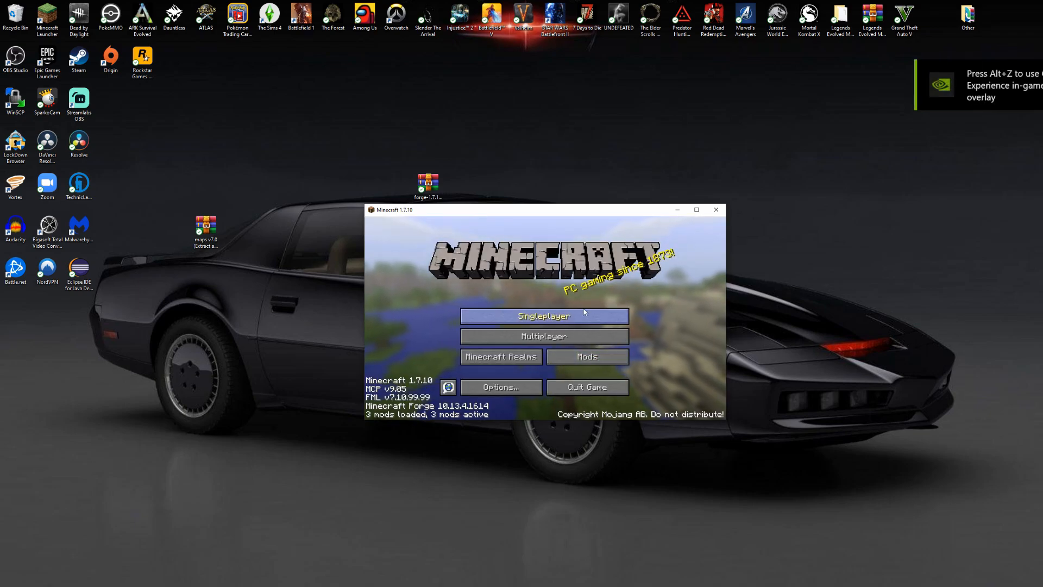
{"action": "mouse_move", "coordinate": [495, 401]}
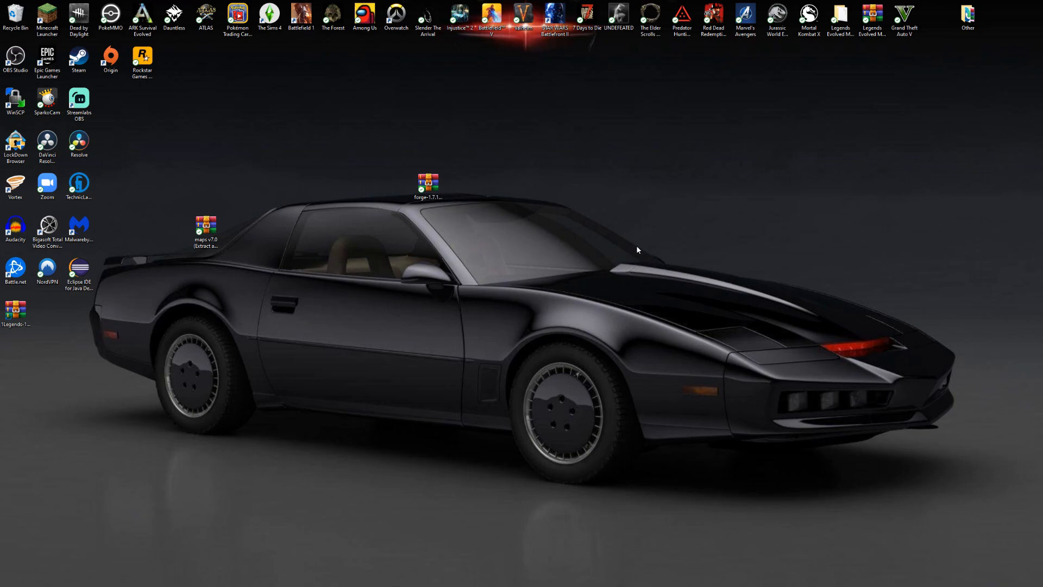
{"action": "mouse_move", "coordinate": [248, 580]}
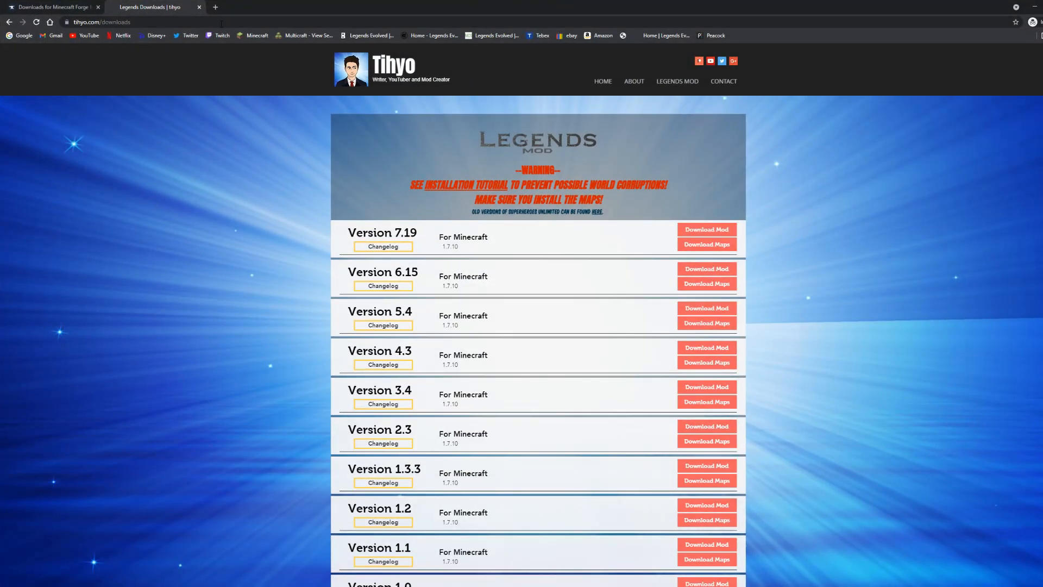
{"action": "mouse_move", "coordinate": [250, 226]}
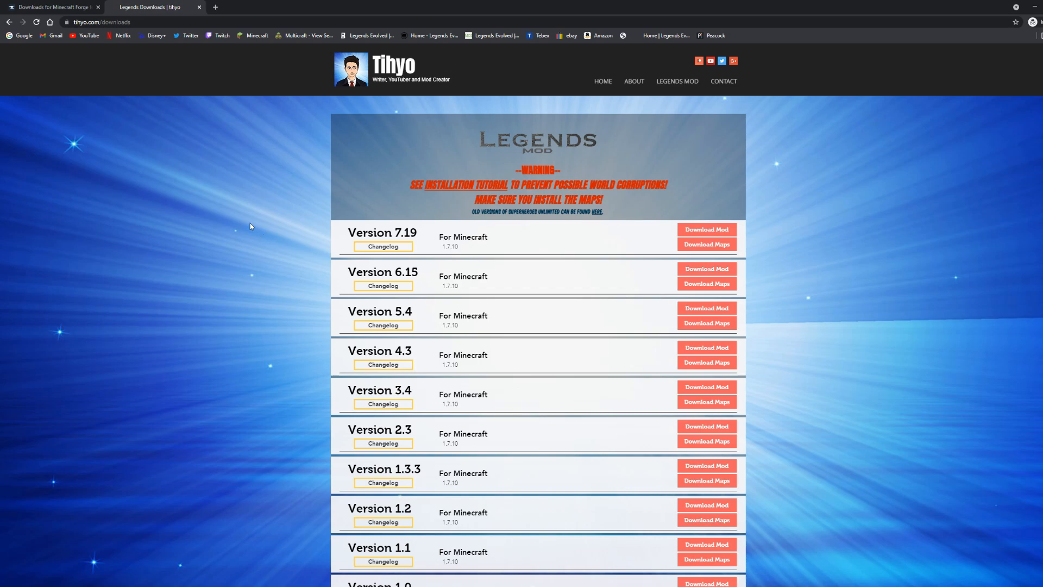
{"action": "mouse_move", "coordinate": [305, 165]}
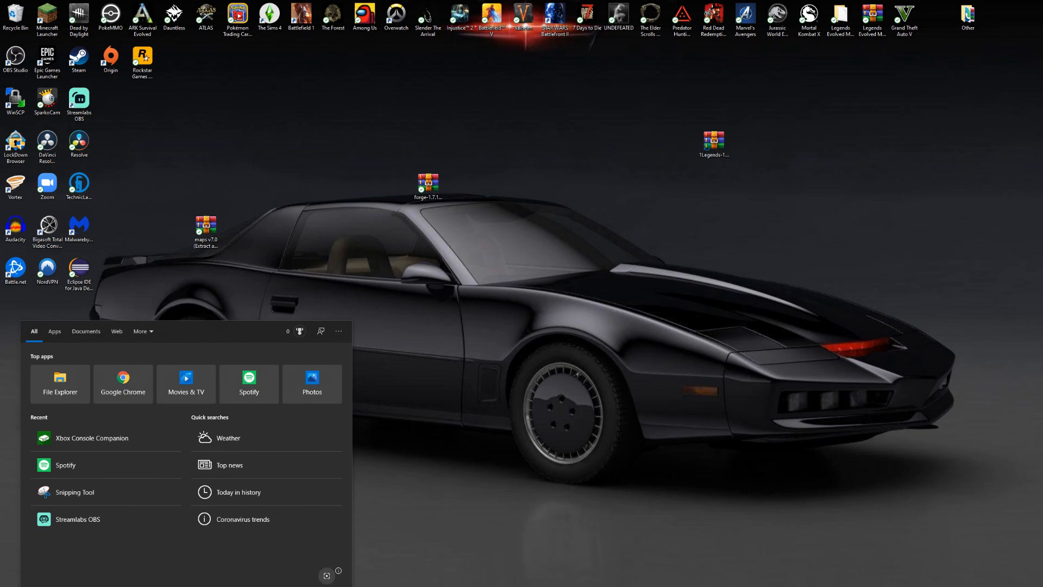
Reach %appdata%\.minecraft\mods, place the Legends 1.7.10-7.19 jar there, and close the window
{"action": "type", "text": "%appdata%"}
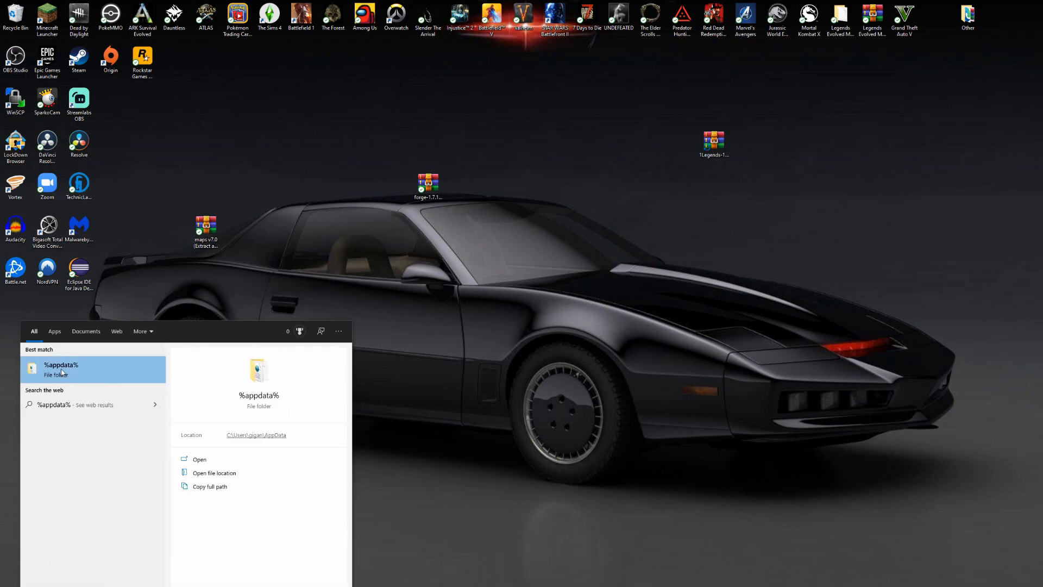
{"action": "left_click", "coordinate": [61, 369]}
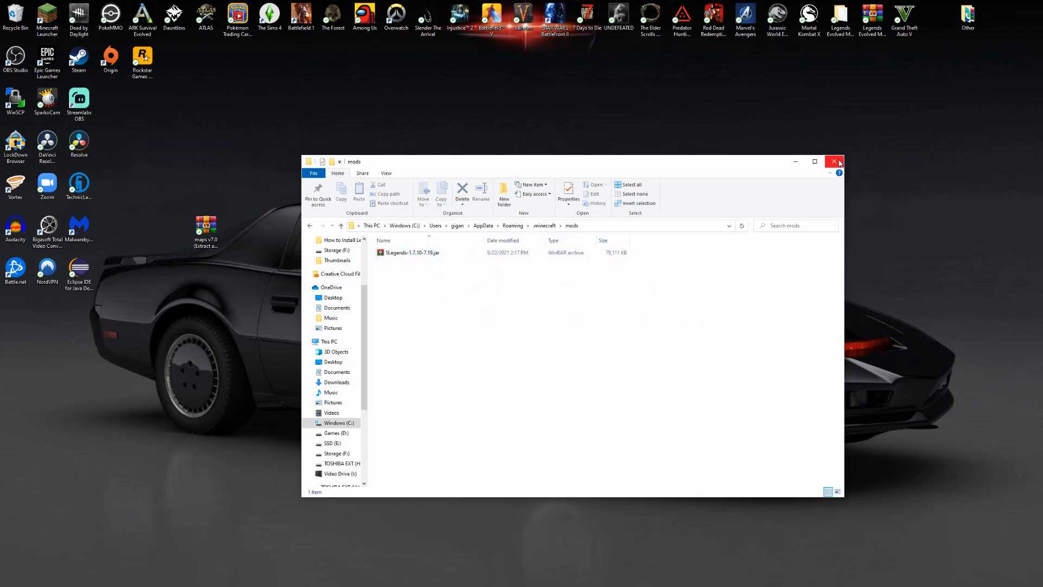
{"action": "left_click", "coordinate": [834, 160]}
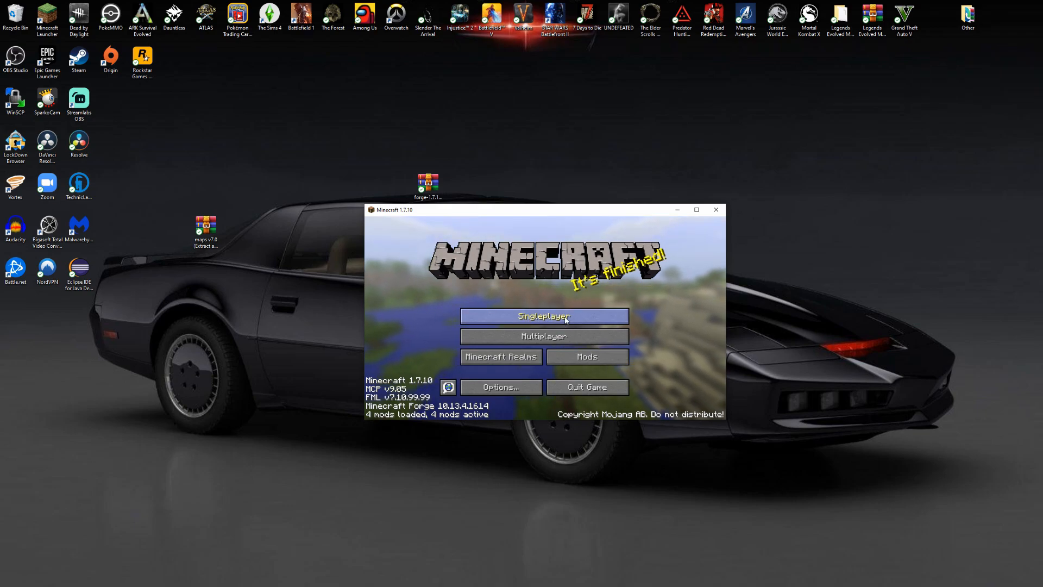
Create a new singleplayer creative world and maximize the game window
{"action": "left_click", "coordinate": [543, 315]}
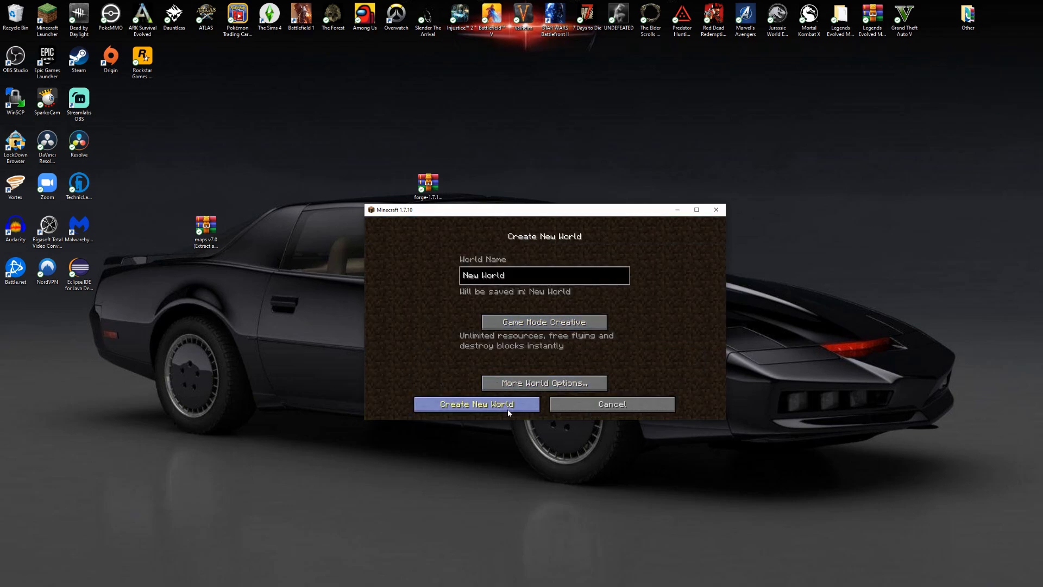
{"action": "left_click", "coordinate": [477, 403]}
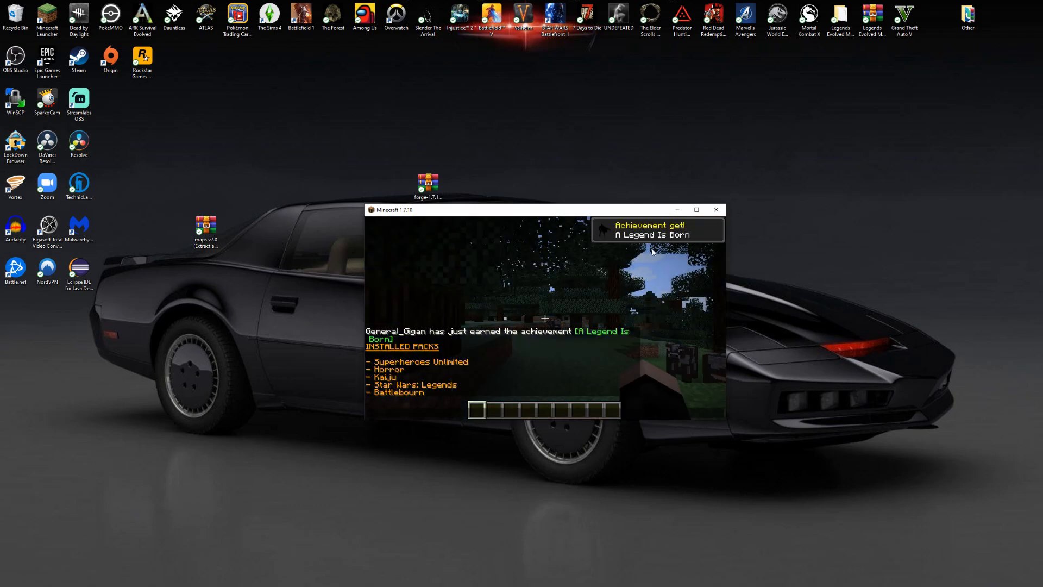
{"action": "left_click", "coordinate": [696, 210]}
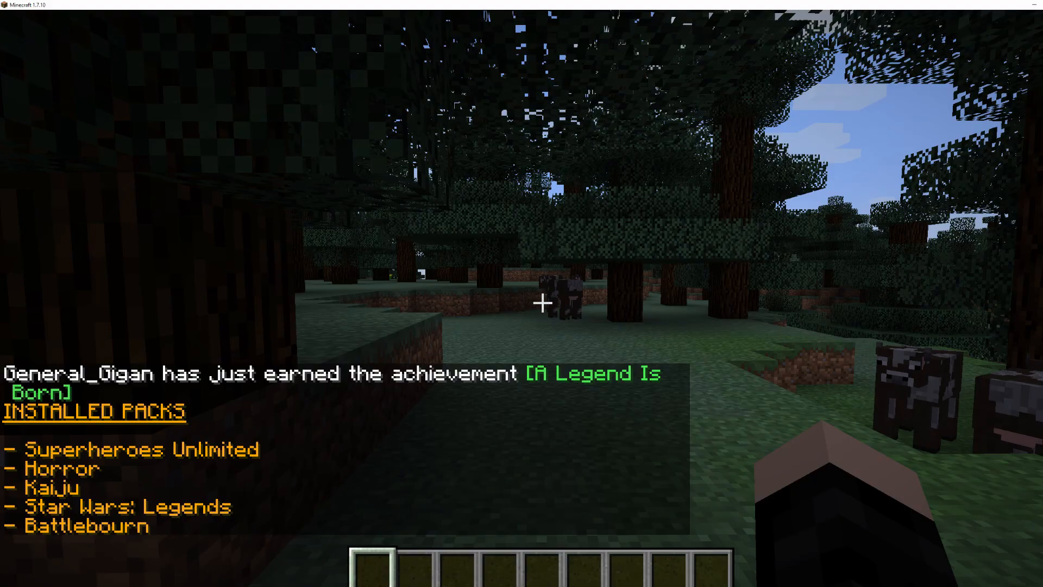
Browse the DC Characters tab of the creative inventory, then pause to the game menu
{"action": "key", "text": "e"}
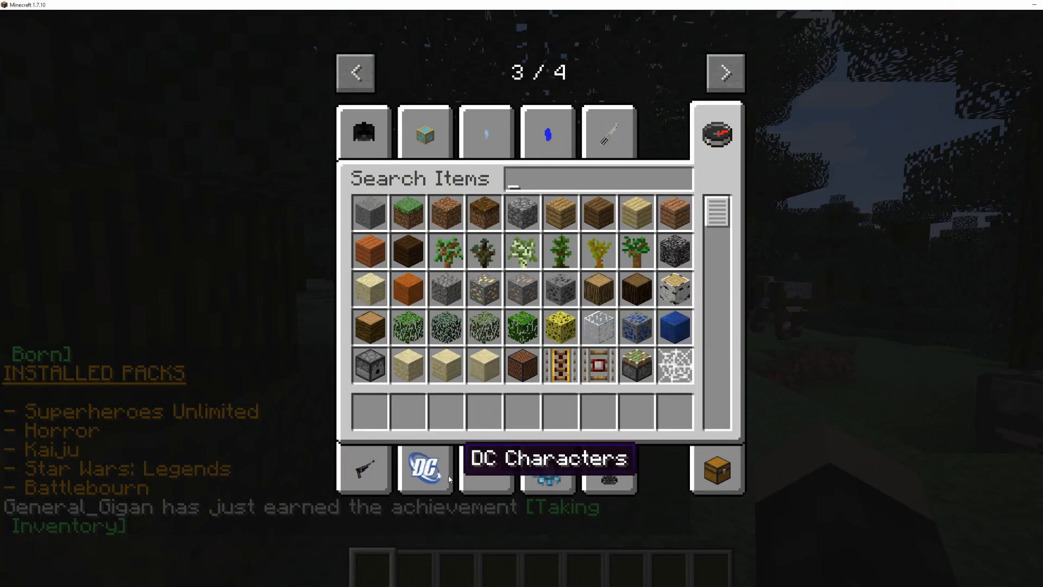
{"action": "left_click", "coordinate": [425, 473]}
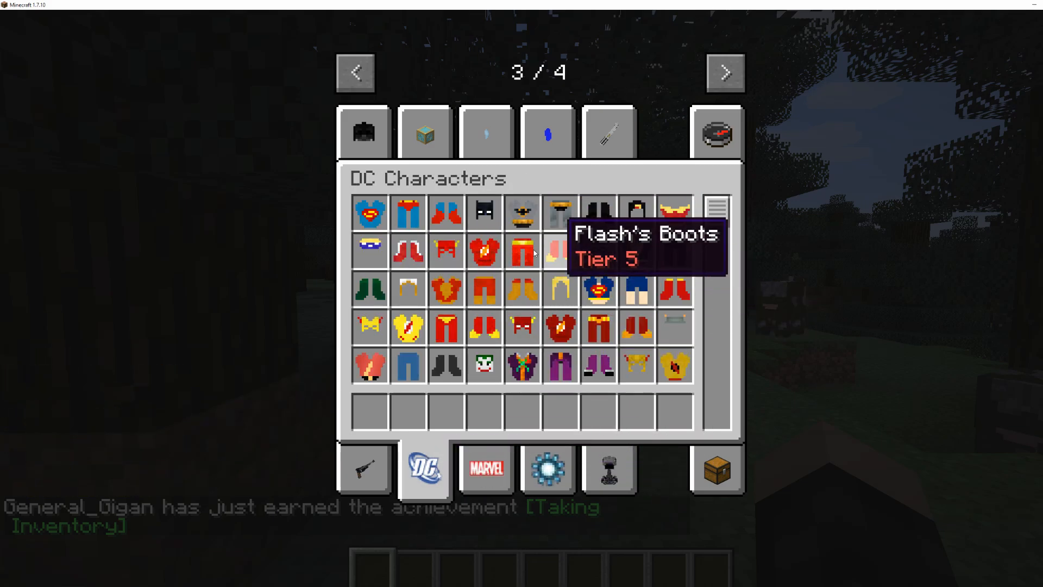
{"action": "key", "text": "Escape"}
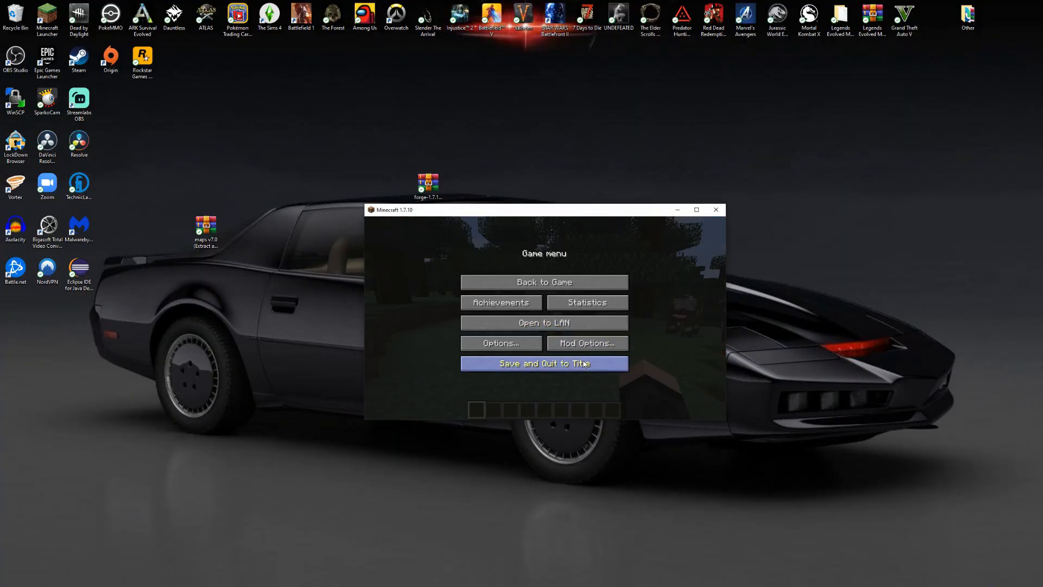
Save and quit the world to the title screen, then close Minecraft
{"action": "left_click", "coordinate": [544, 363]}
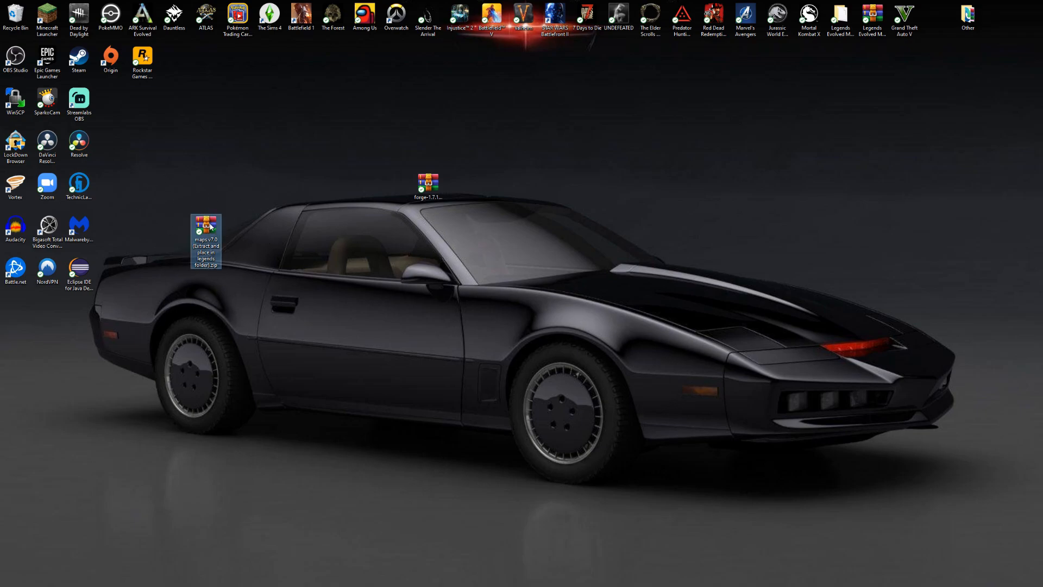
Open the maps archive in WinRAR and browse to %appdata%\.minecraft in Explorer
{"action": "double_click", "coordinate": [205, 224]}
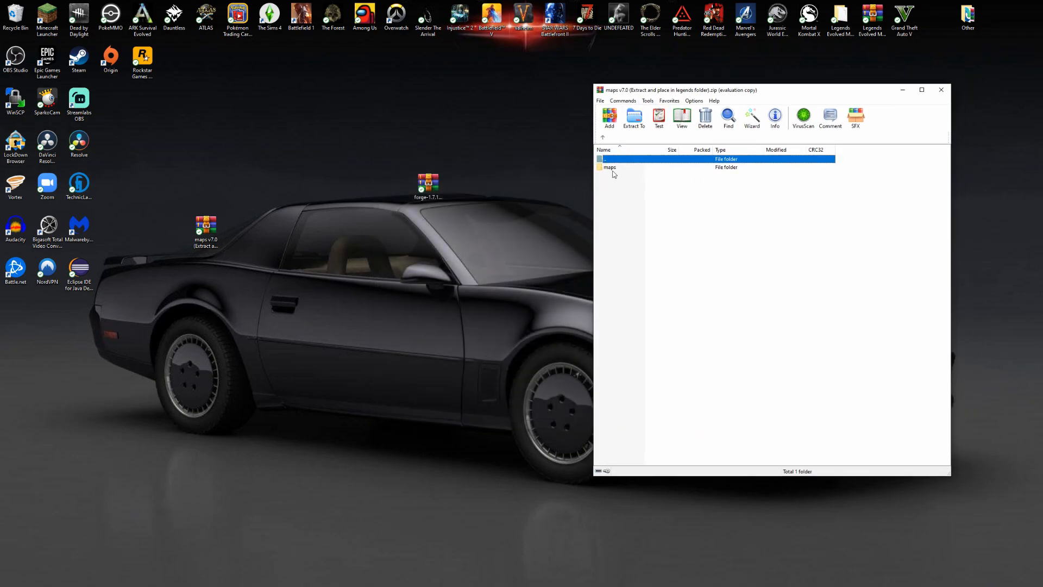
{"action": "type", "text": "%ap"}
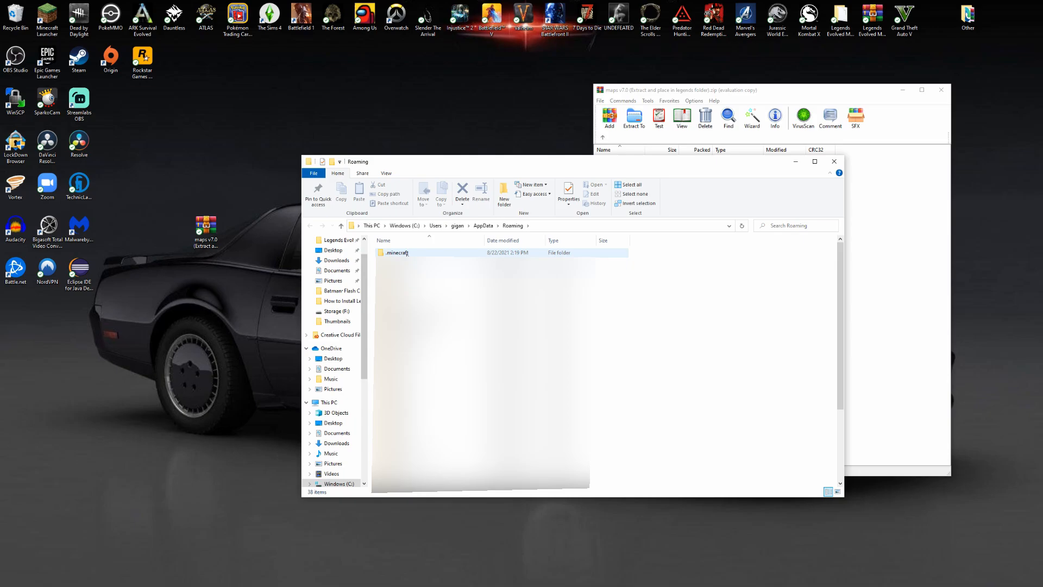
{"action": "double_click", "coordinate": [395, 252]}
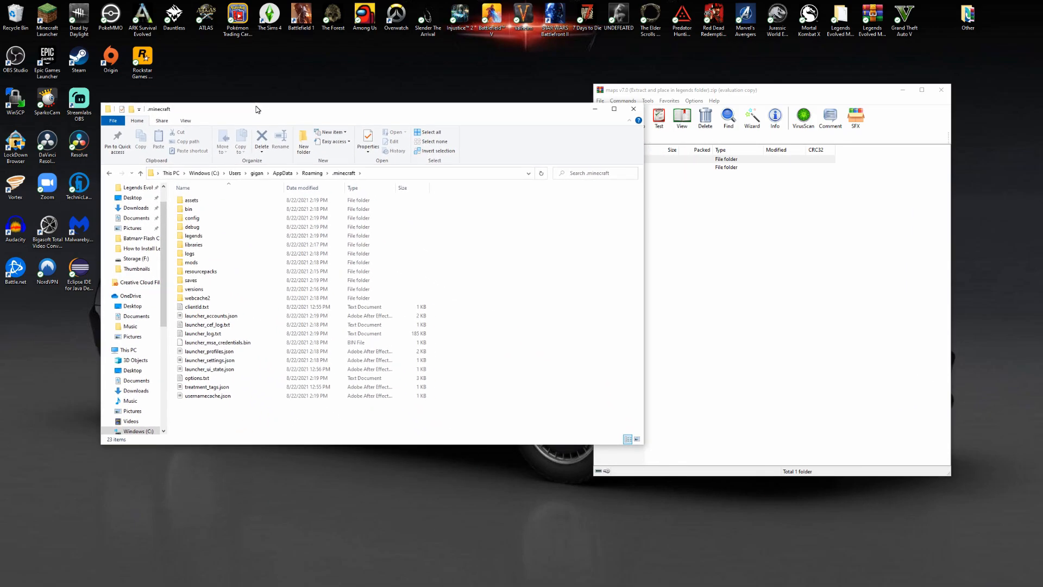
Drop the maps folder into .minecraft\legends and close the archive window
{"action": "left_click", "coordinate": [193, 234]}
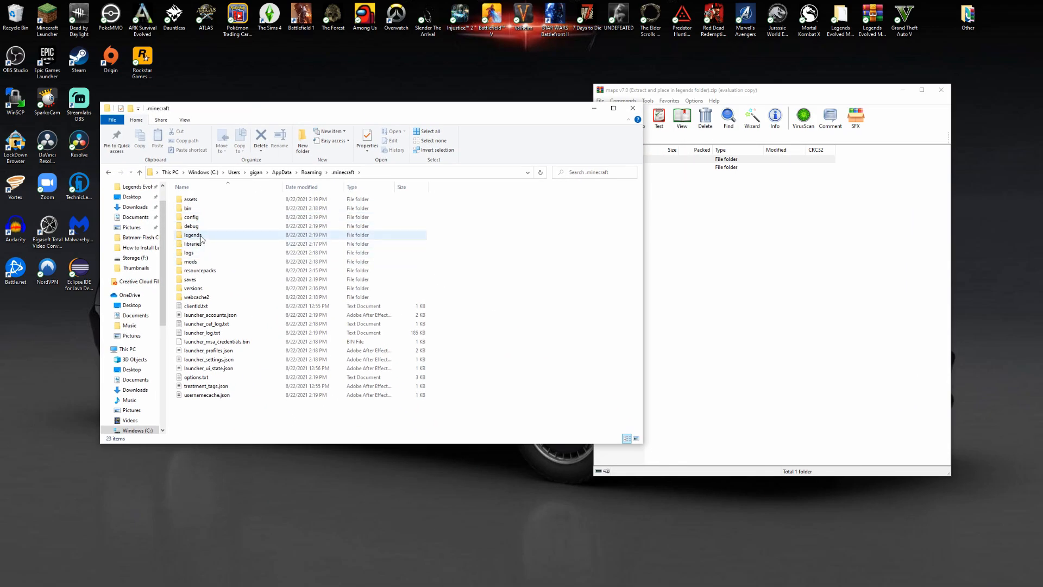
{"action": "mouse_move", "coordinate": [222, 238]}
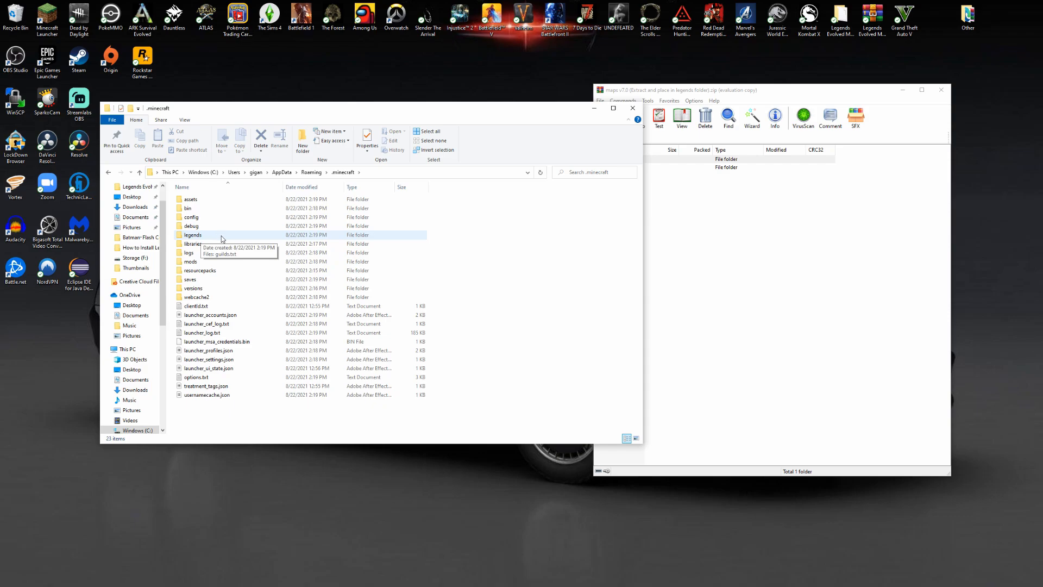
{"action": "double_click", "coordinate": [192, 235]}
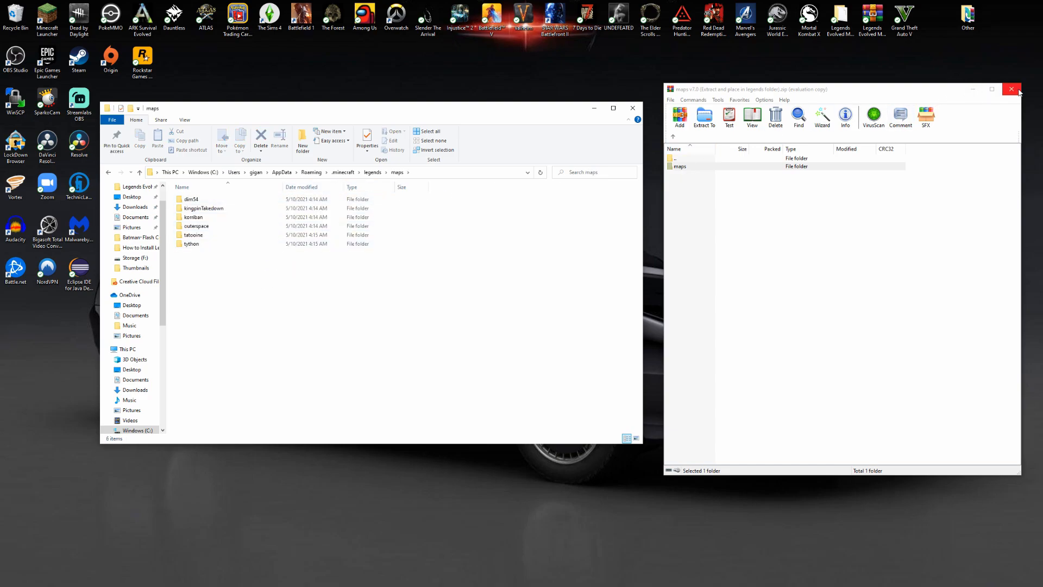
{"action": "left_click", "coordinate": [1010, 89]}
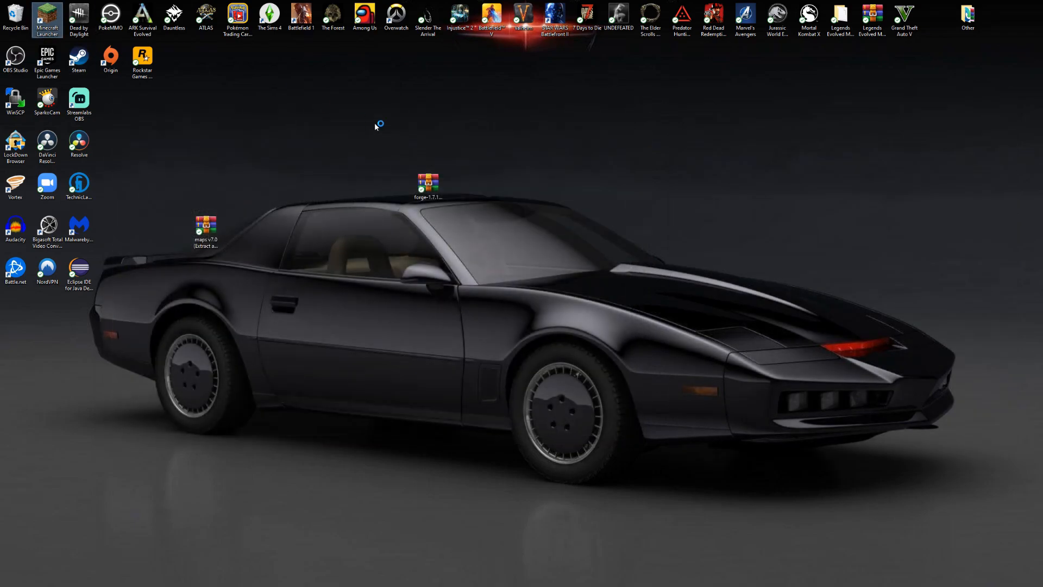
Launch the Forge 1.7.10 profile from the launcher, maximize the game and check the creative inventory
{"action": "double_click", "coordinate": [38, 15]}
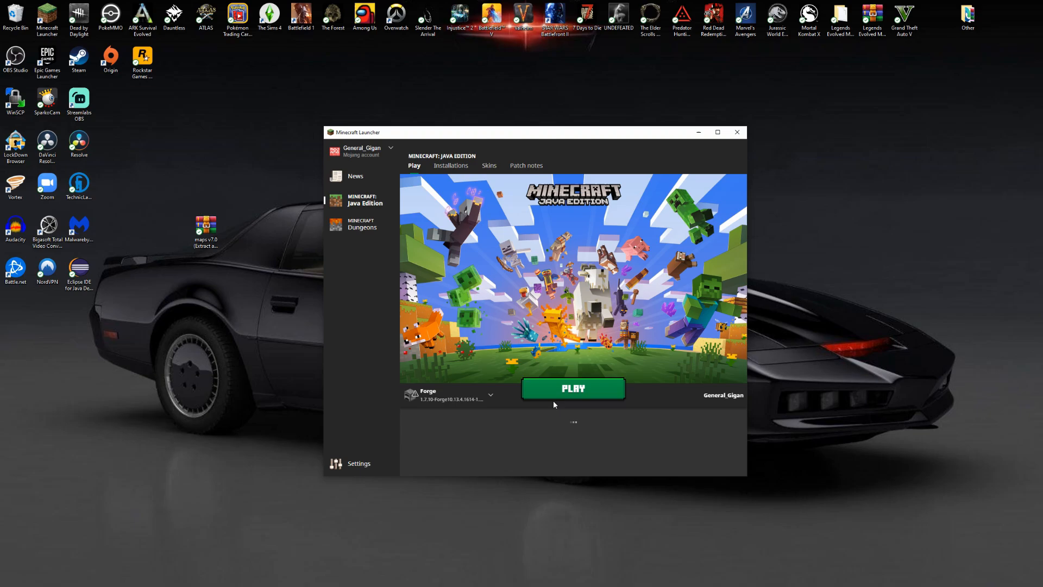
{"action": "left_click", "coordinate": [574, 388]}
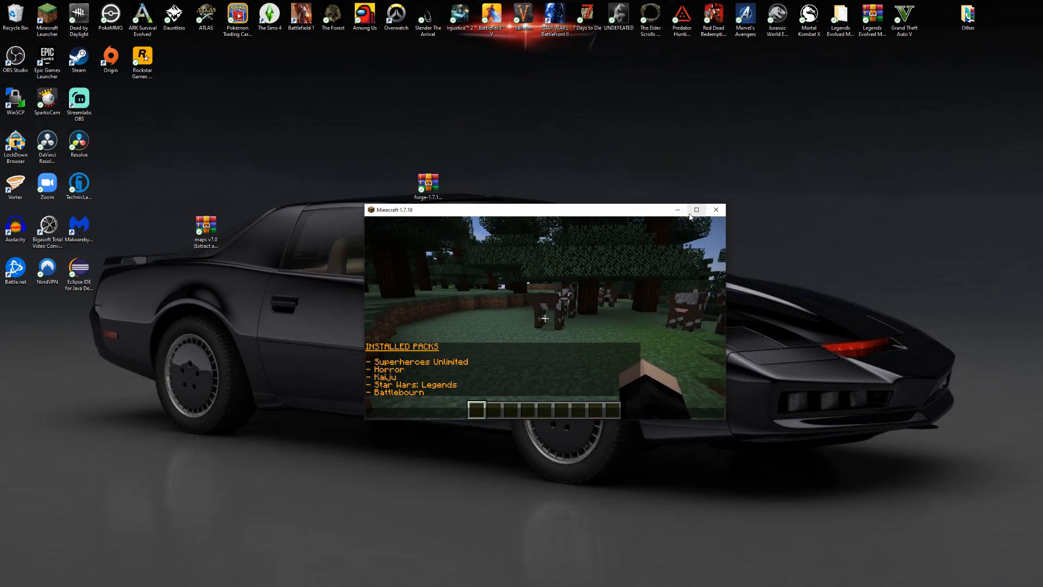
{"action": "left_click", "coordinate": [696, 210]}
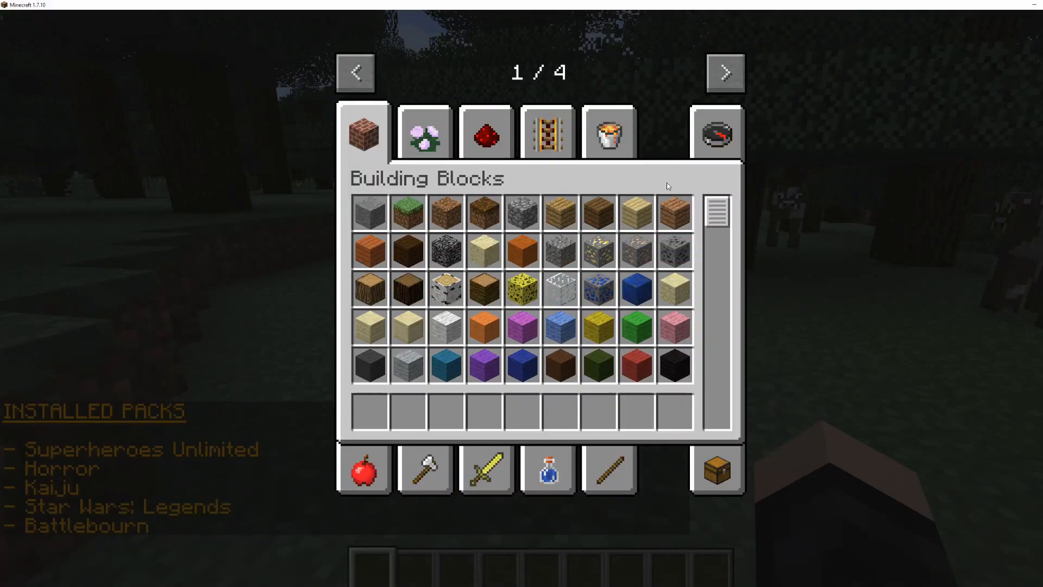
{"action": "type", "text": "obs"}
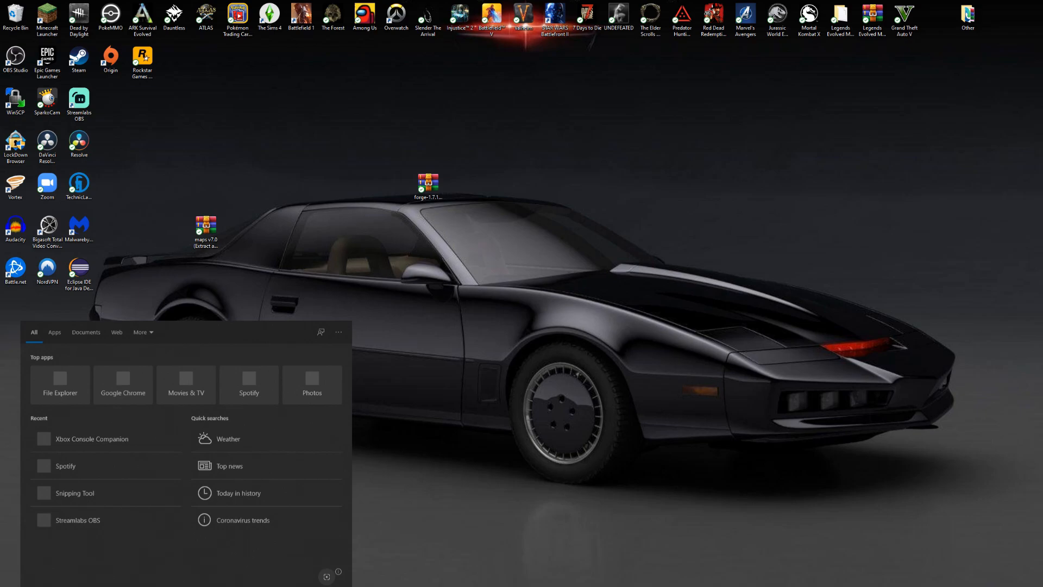
Navigate via %appdata% into .minecraft\saves\New World
{"action": "type", "text": "%dappa"}
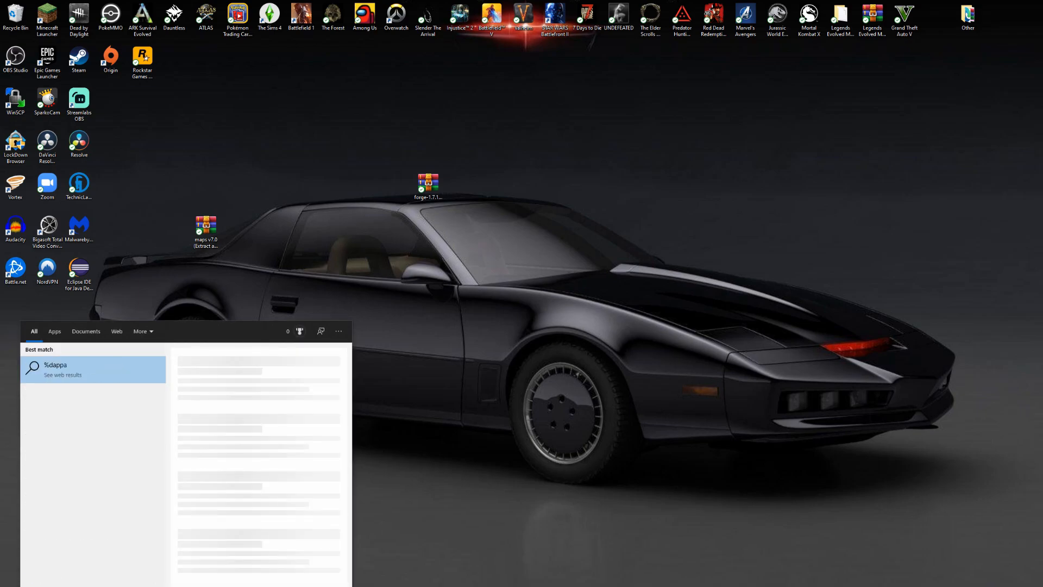
{"action": "type", "text": "%app"}
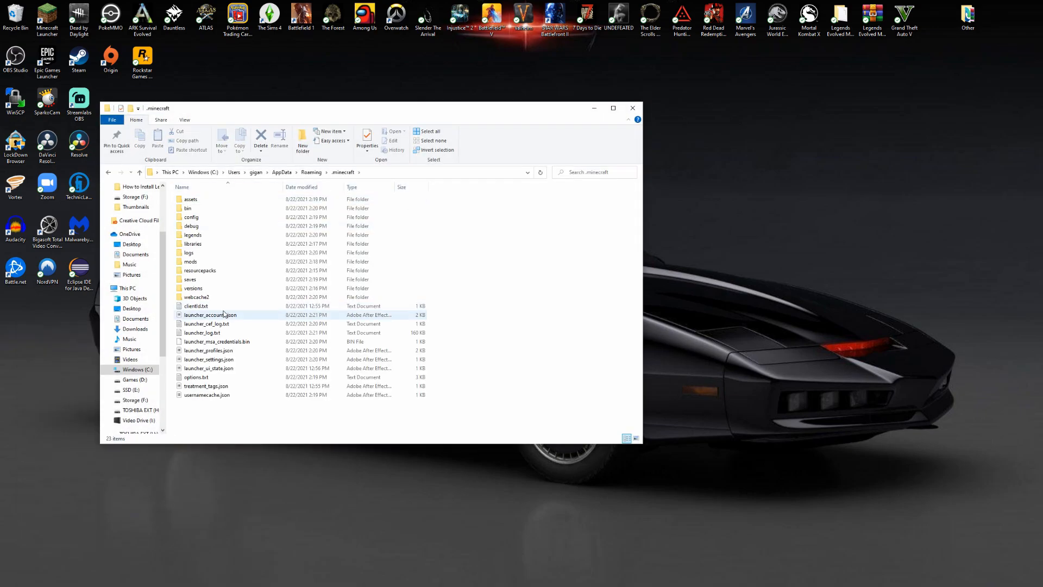
{"action": "double_click", "coordinate": [189, 280]}
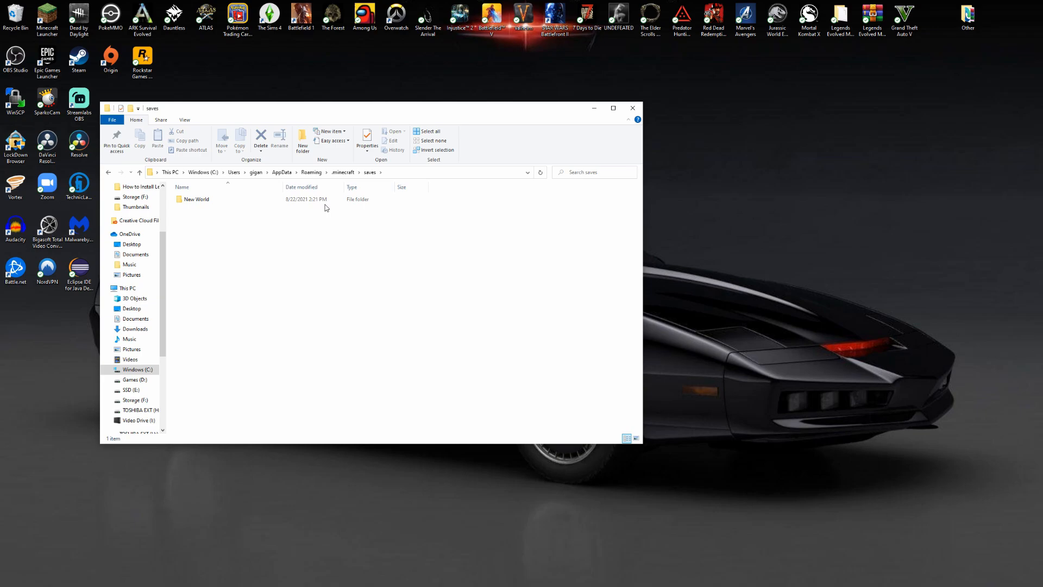
{"action": "left_click", "coordinate": [196, 199]}
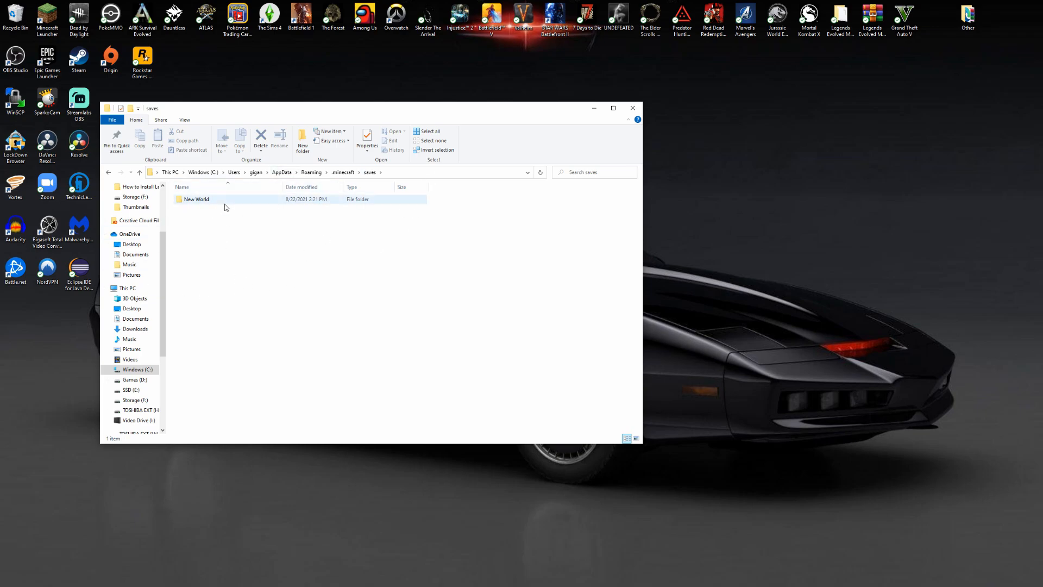
{"action": "double_click", "coordinate": [196, 199]}
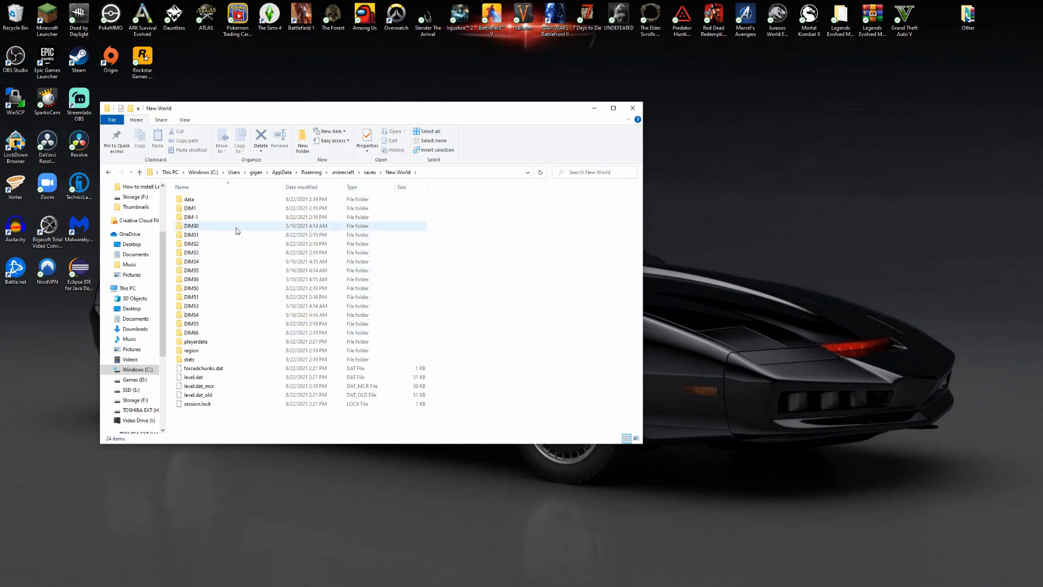
Delete the DIM30 Outer Space dimension folder, then start the Forge game again
{"action": "left_click", "coordinate": [191, 226]}
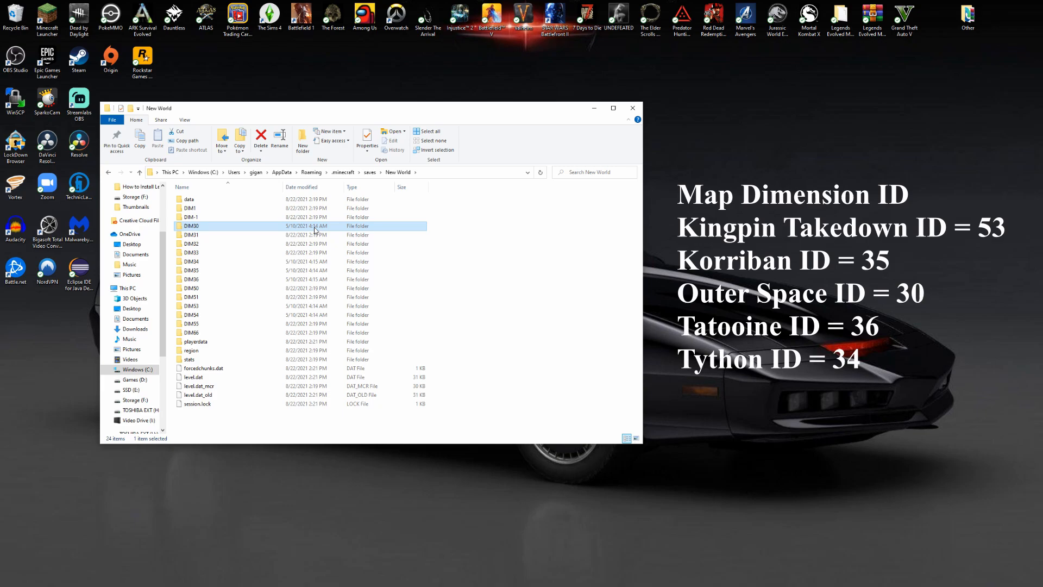
{"action": "mouse_move", "coordinate": [215, 229]}
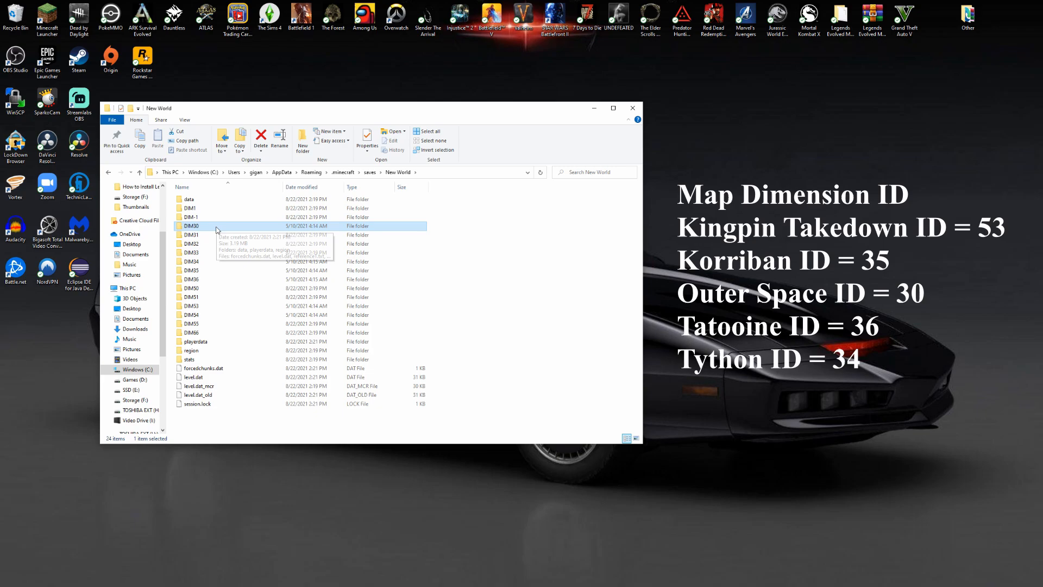
{"action": "right_click", "coordinate": [191, 226]}
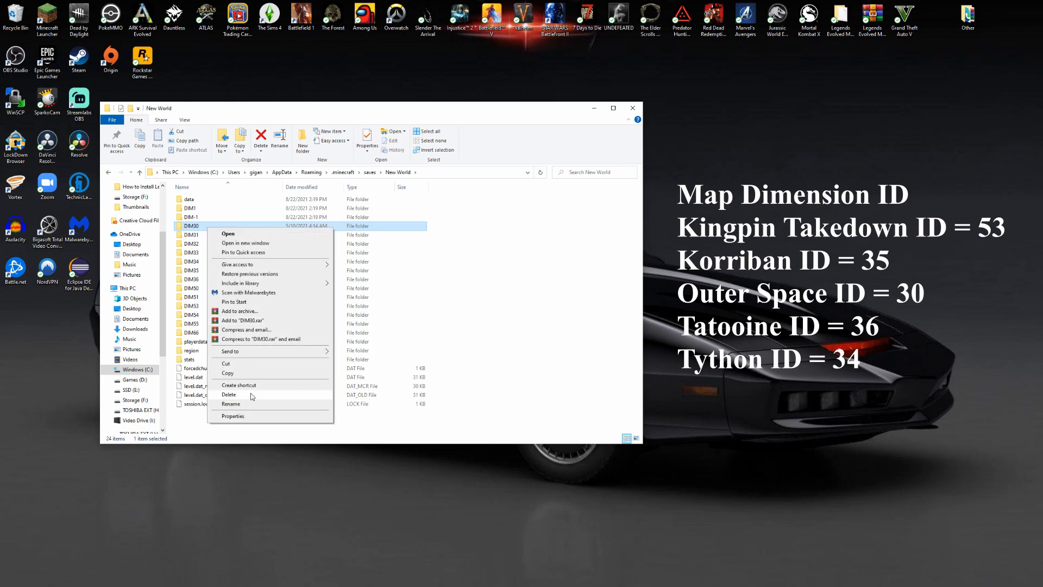
{"action": "left_click", "coordinate": [228, 395]}
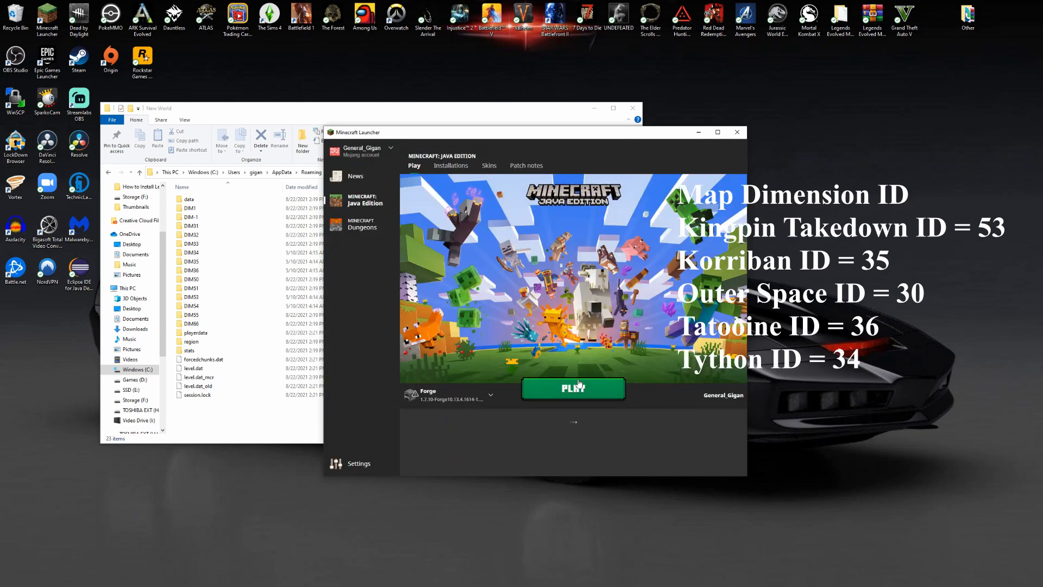
{"action": "left_click", "coordinate": [574, 388]}
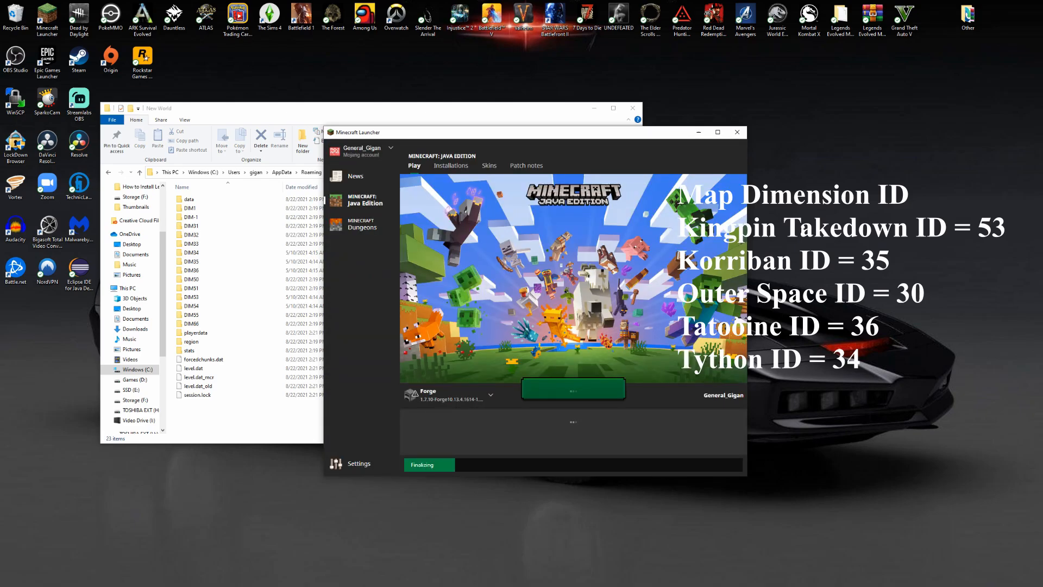